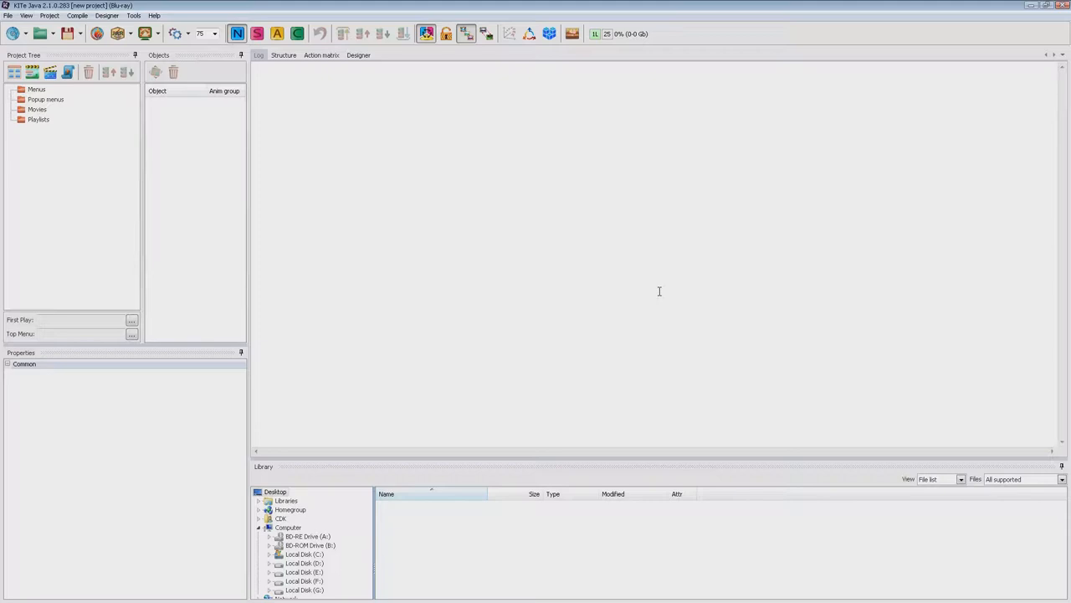
{"action": "mouse_move", "coordinate": [81, 178]}
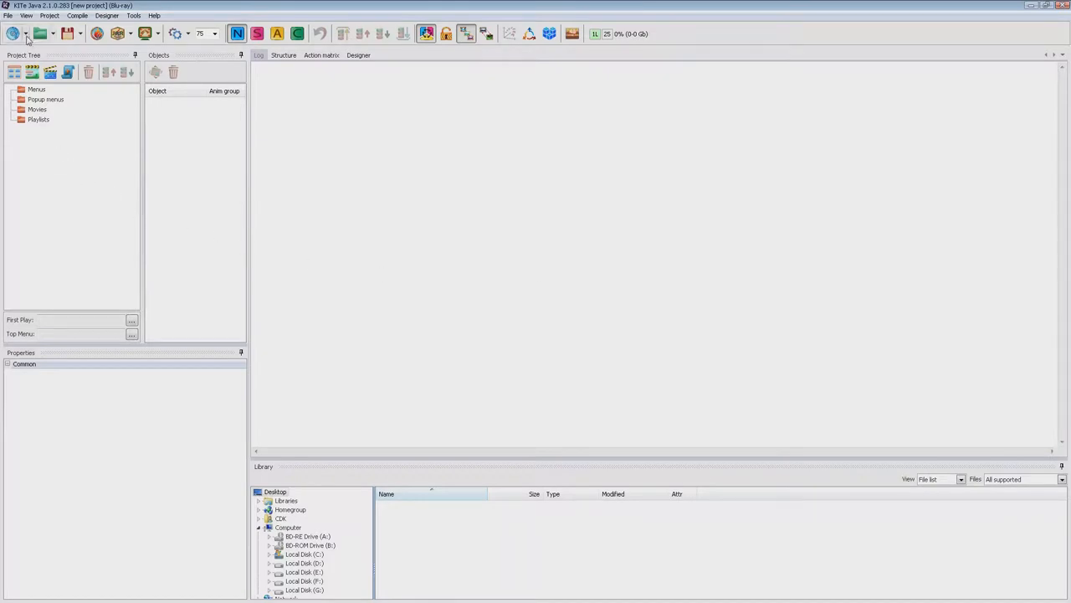
{"action": "mouse_move", "coordinate": [17, 32]}
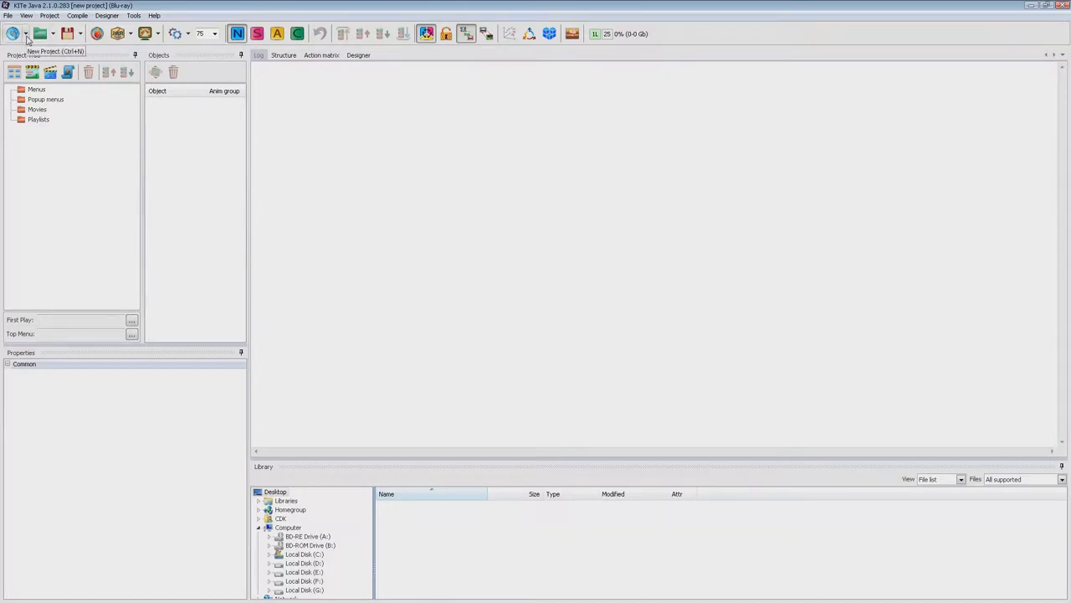
Show the New project drop-down options on the toolbar
{"action": "left_click", "coordinate": [27, 31]}
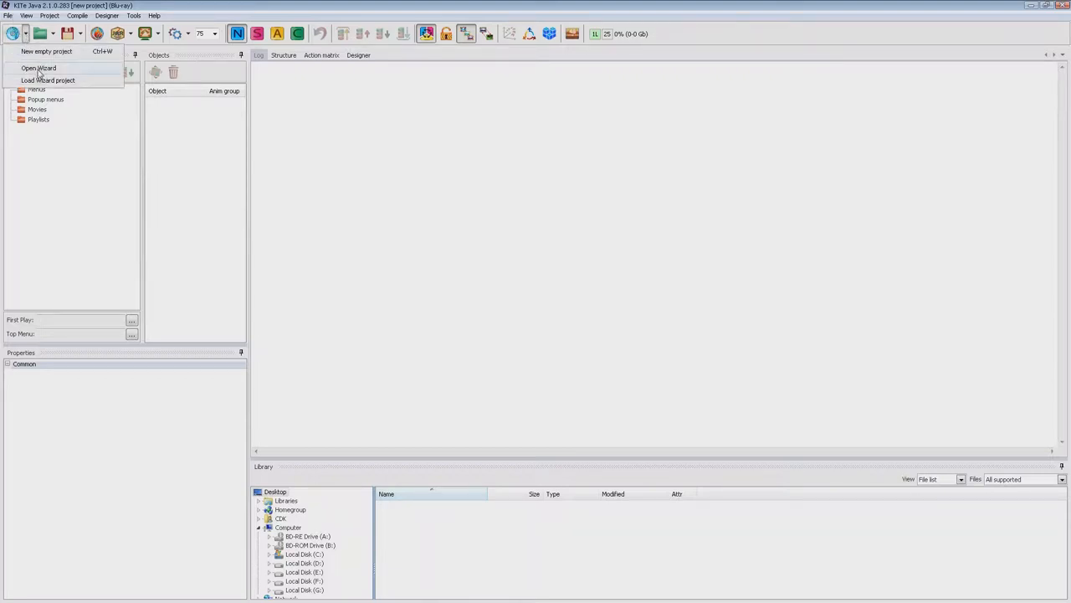
Launch the wizard with project name Slovenia, folder C:\, and help text shown
{"action": "left_click", "coordinate": [42, 68]}
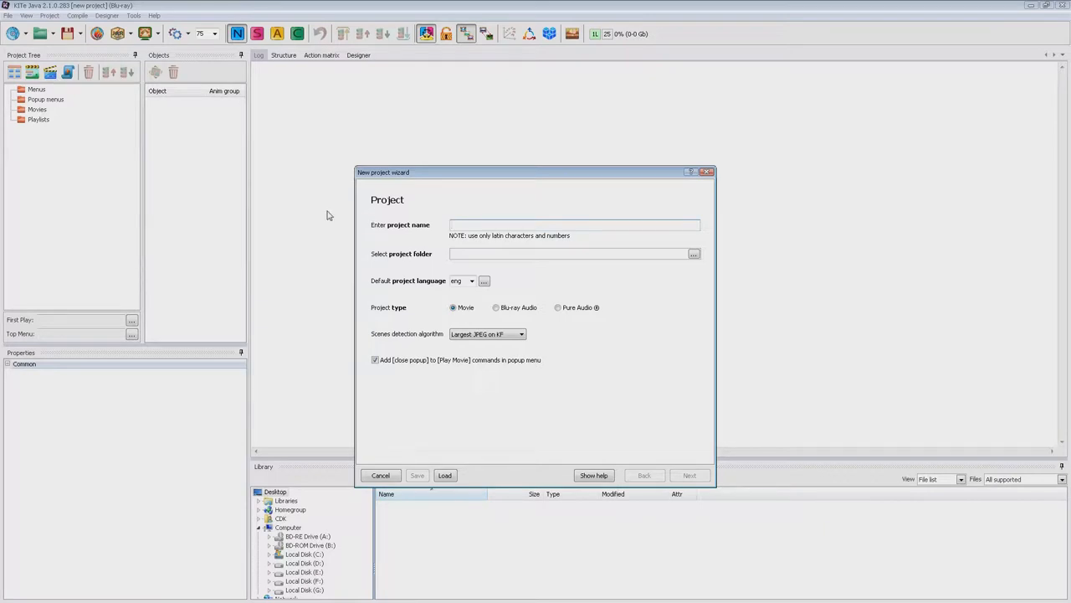
{"action": "type", "text": "Slovenia"}
{"action": "left_click", "coordinate": [568, 254]}
{"action": "type", "text": "C:\\"}
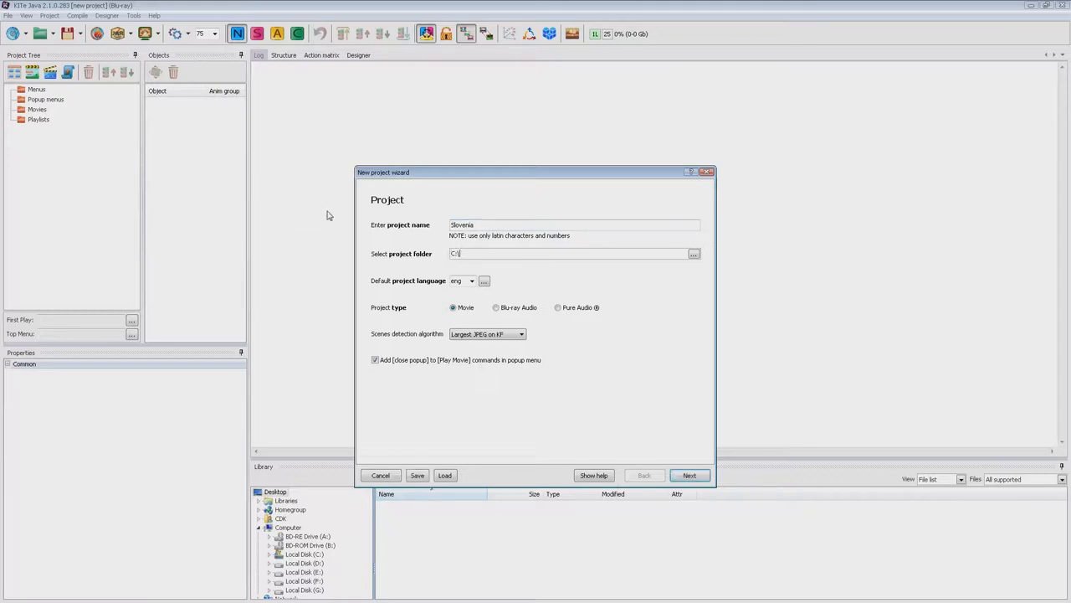
{"action": "mouse_move", "coordinate": [568, 335]}
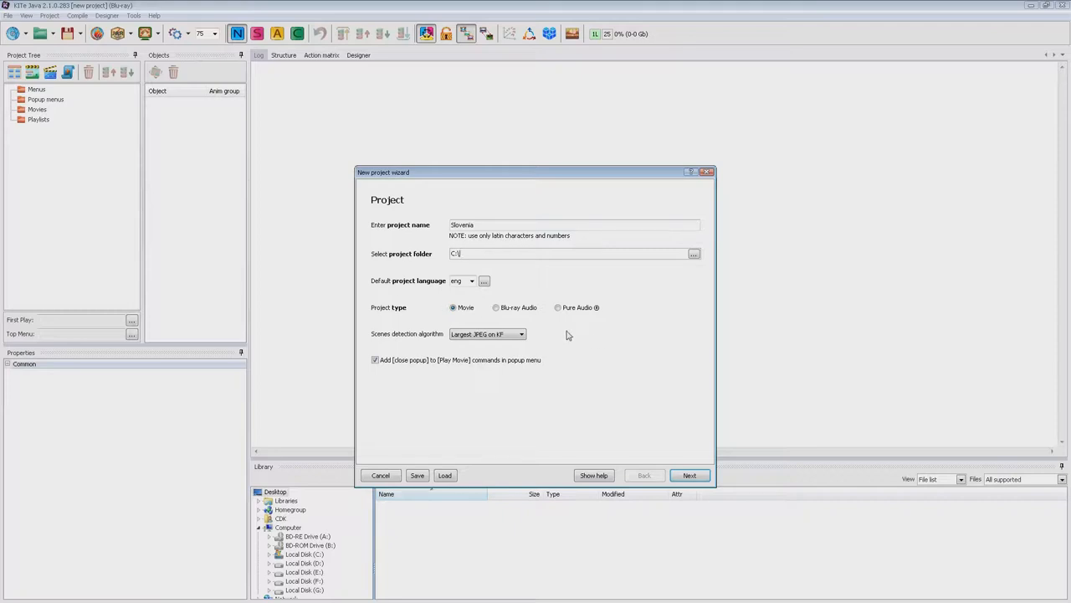
{"action": "left_click", "coordinate": [521, 333]}
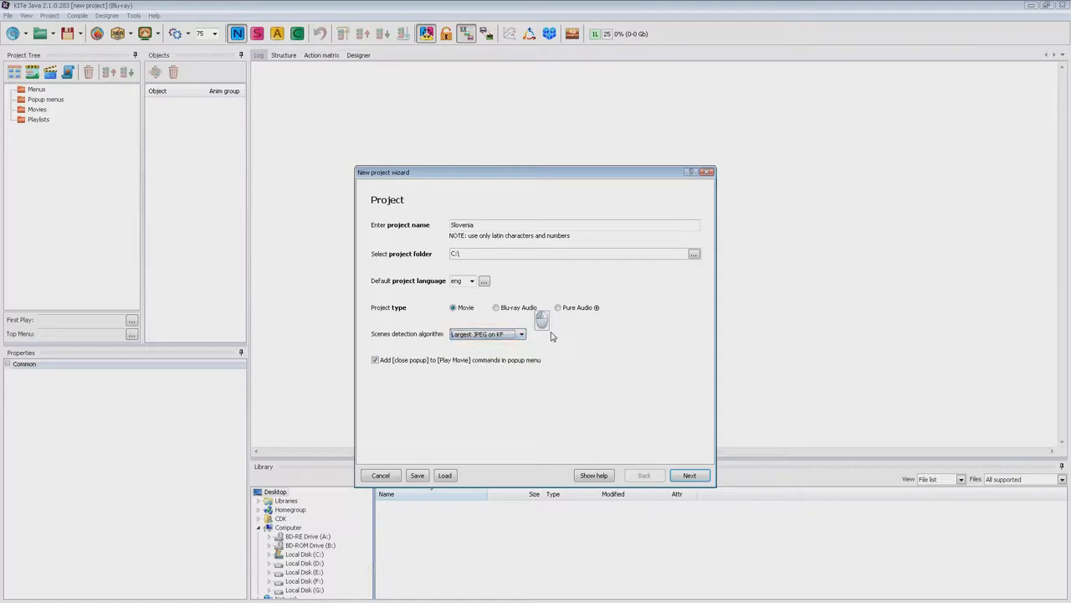
{"action": "mouse_move", "coordinate": [536, 372]}
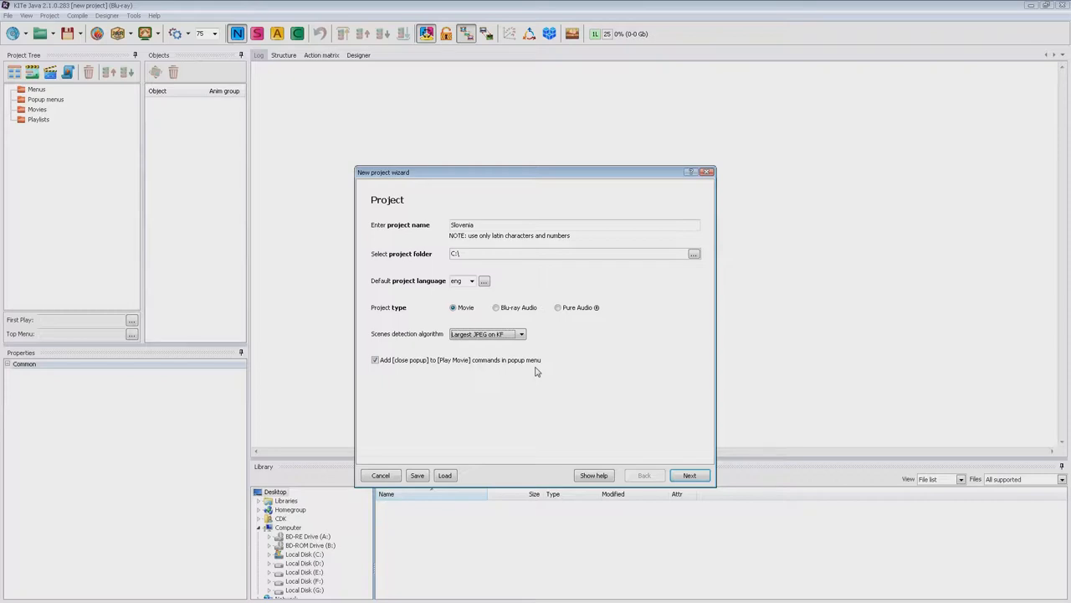
{"action": "mouse_move", "coordinate": [561, 465]}
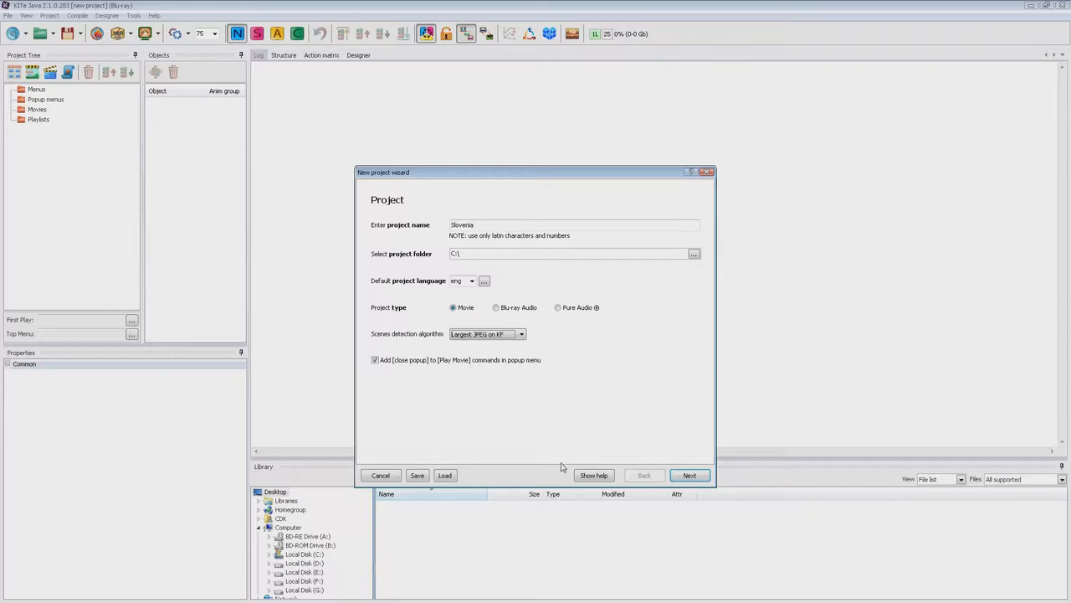
{"action": "left_click", "coordinate": [594, 474]}
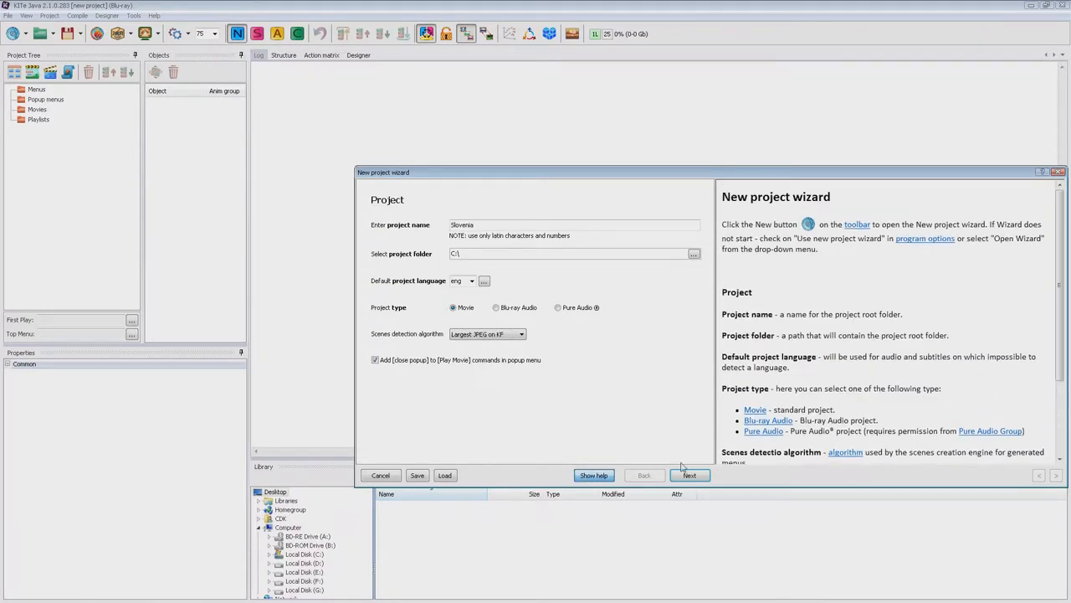
Add Slovenia.264 video plus Ambient and Electro audio streams to the main movie
{"action": "left_click", "coordinate": [689, 474]}
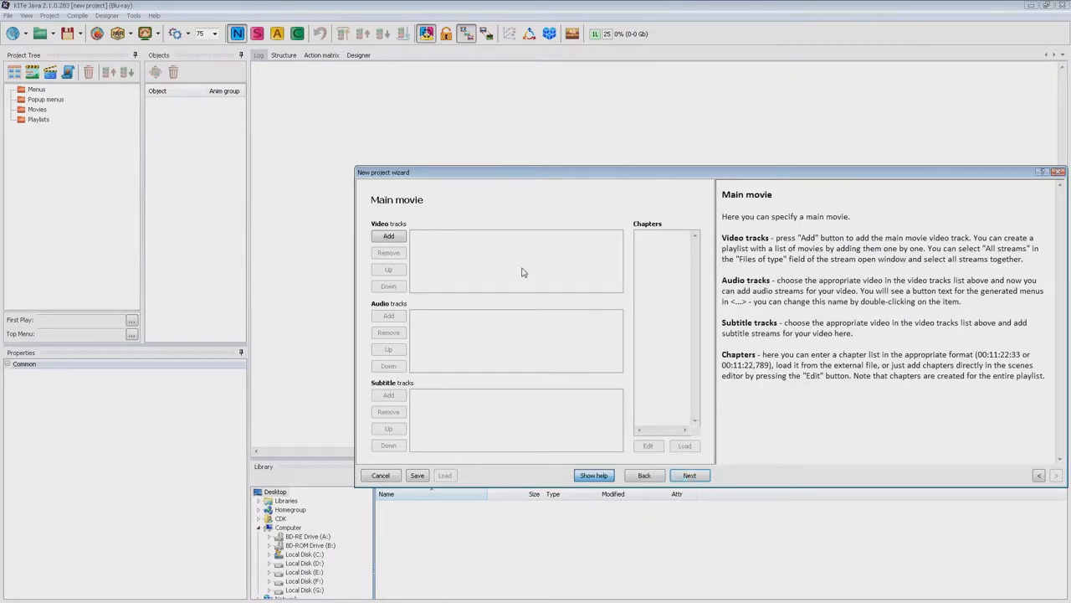
{"action": "left_click", "coordinate": [388, 235]}
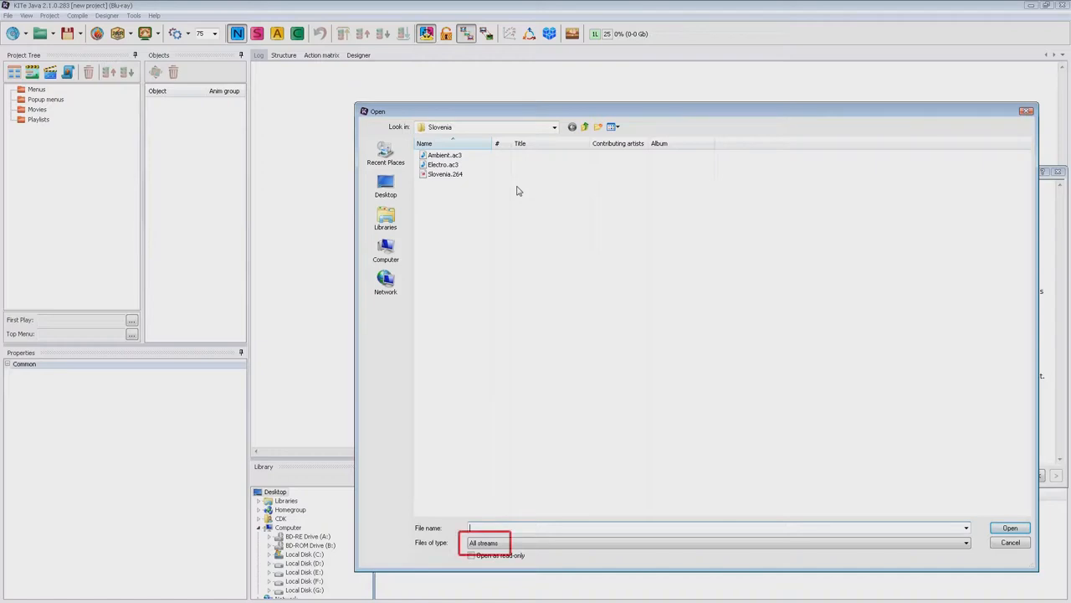
{"action": "left_click", "coordinate": [445, 174]}
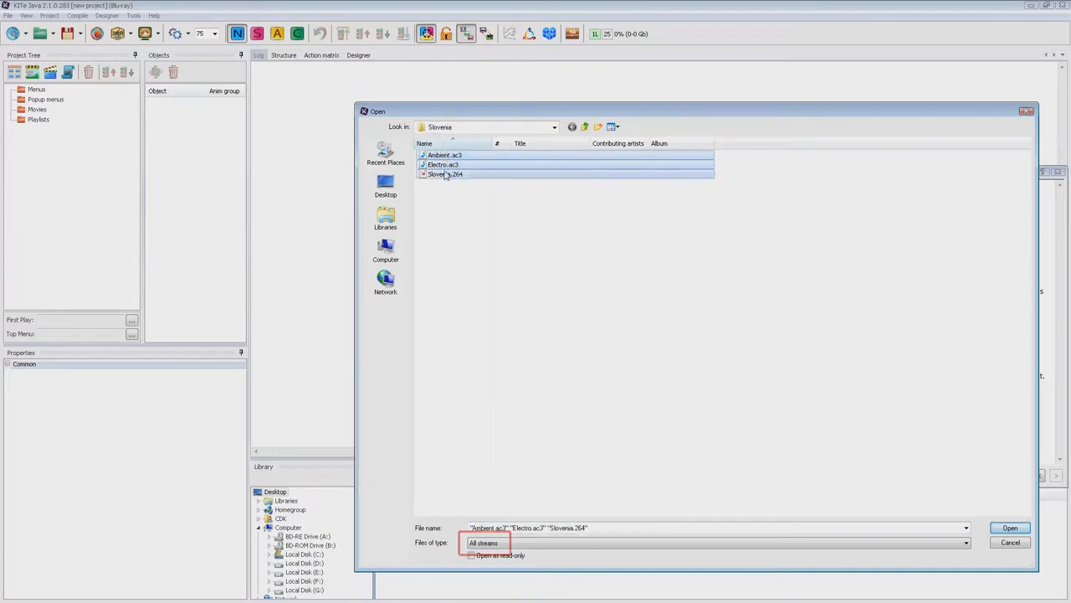
{"action": "left_click", "coordinate": [1017, 528]}
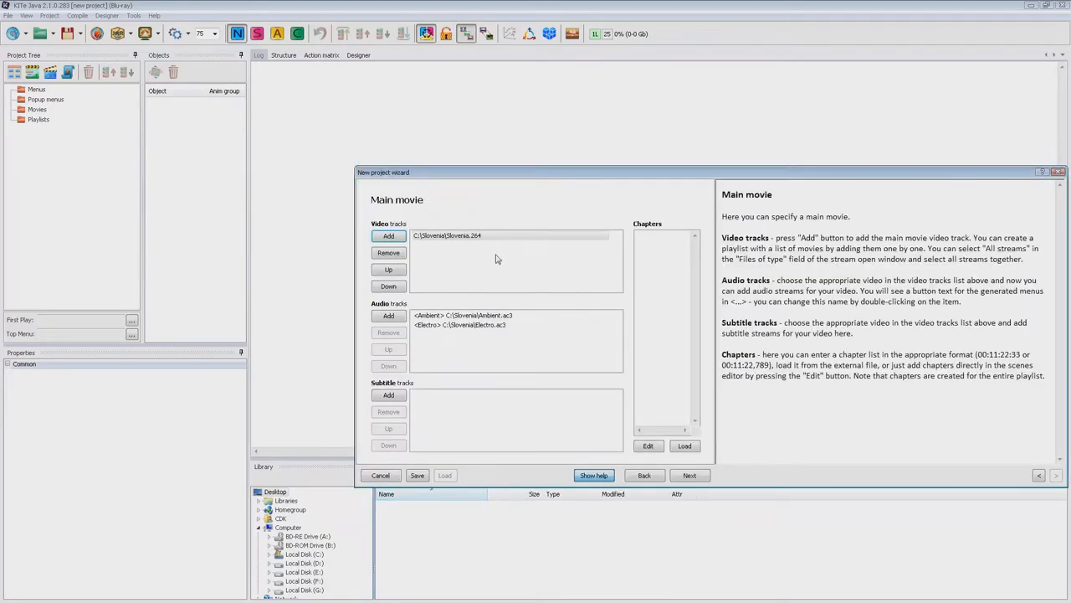
{"action": "left_click", "coordinate": [471, 315]}
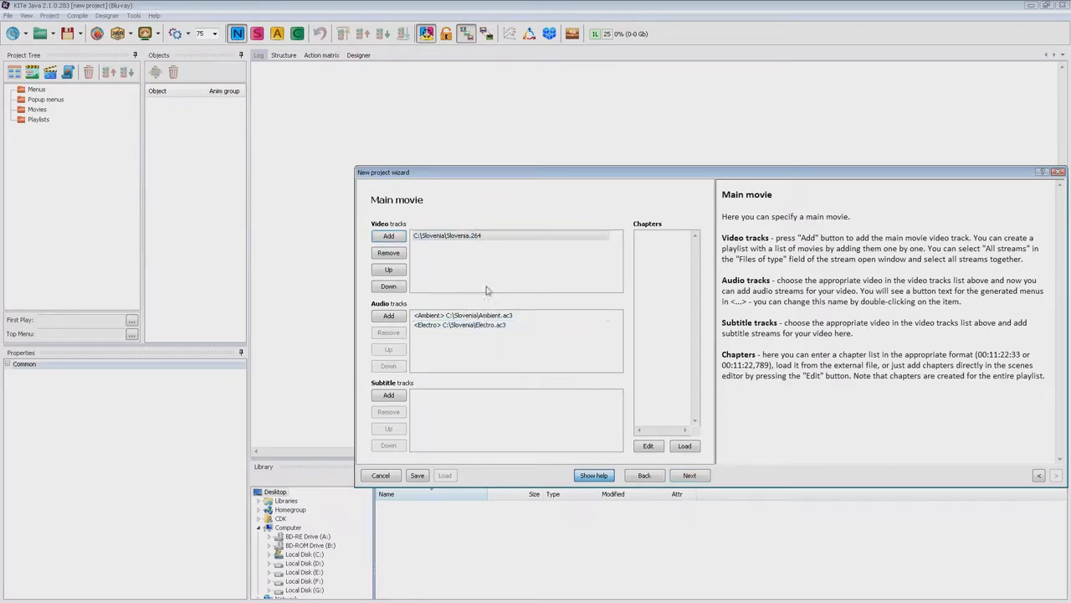
{"action": "left_click", "coordinate": [446, 235]}
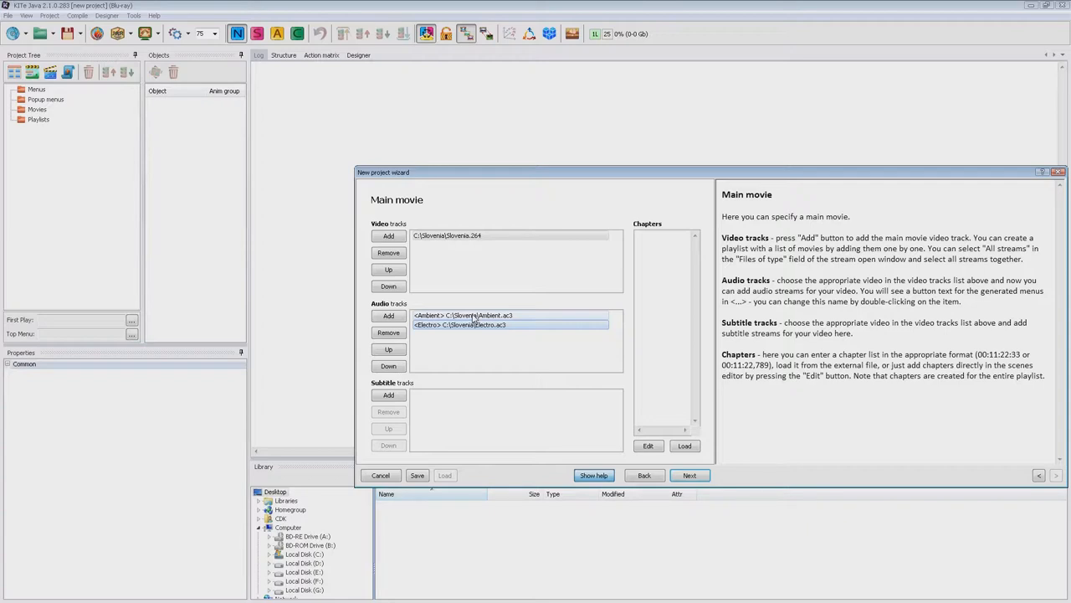
Check the Ambient track's button text, then load six chapter times from Slovenia.csv
{"action": "double_click", "coordinate": [471, 314]}
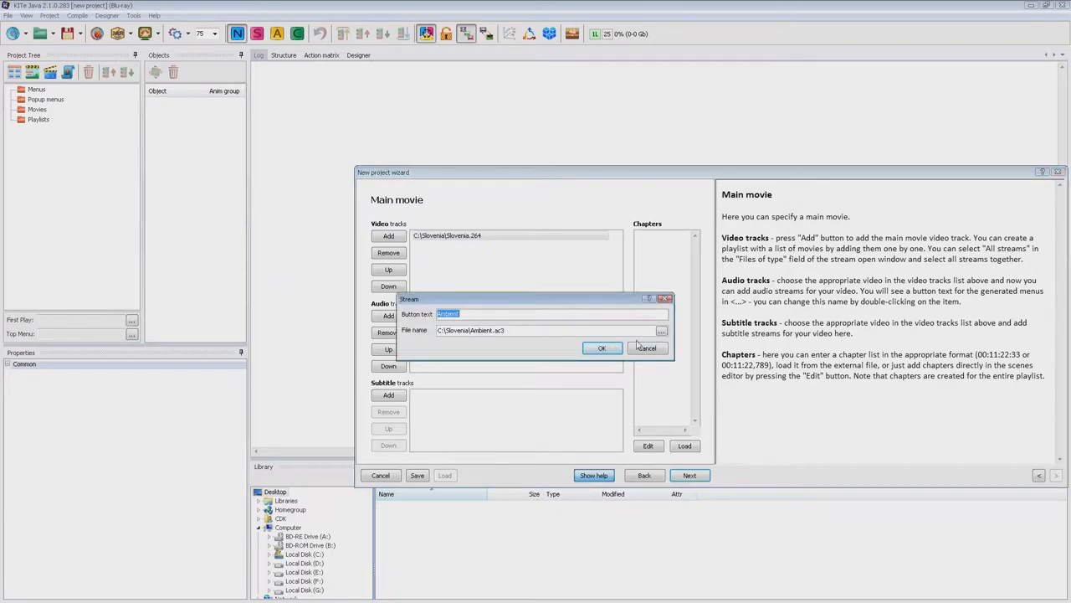
{"action": "left_click", "coordinate": [602, 347]}
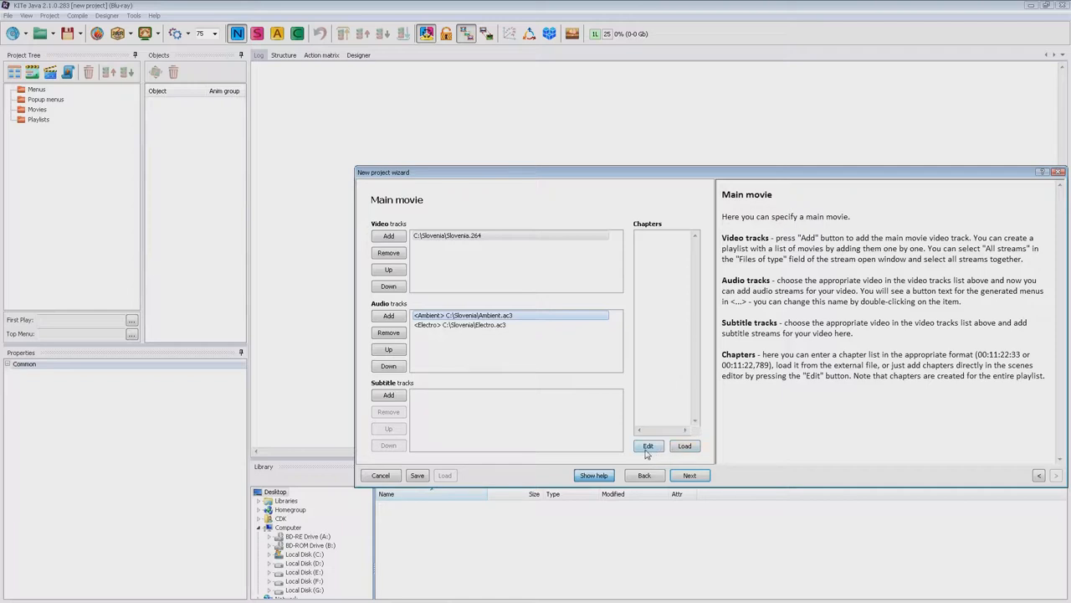
{"action": "left_click", "coordinate": [685, 446]}
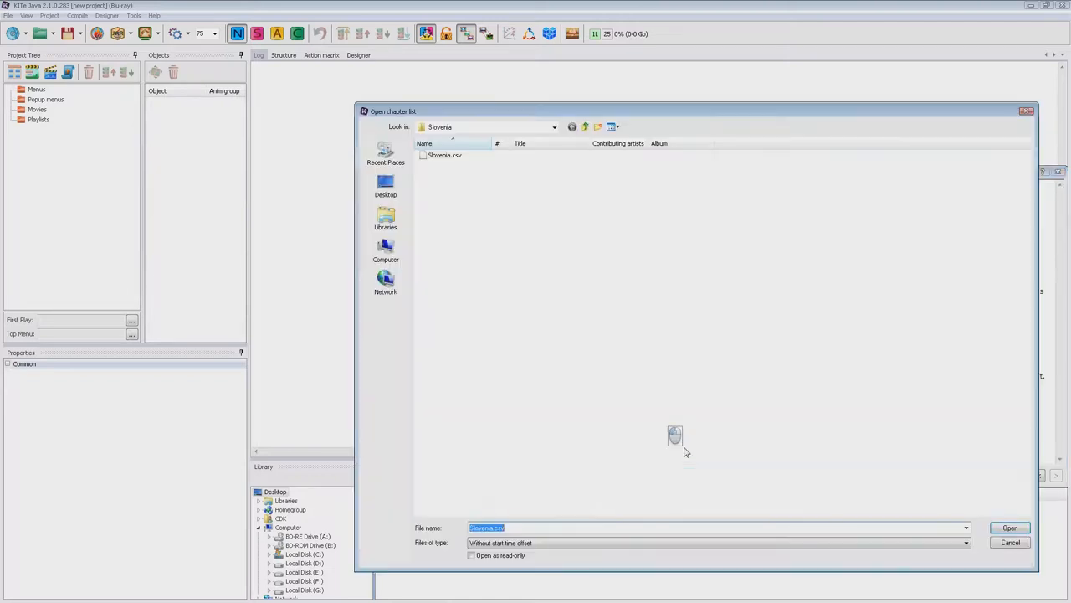
{"action": "left_click", "coordinate": [1014, 528]}
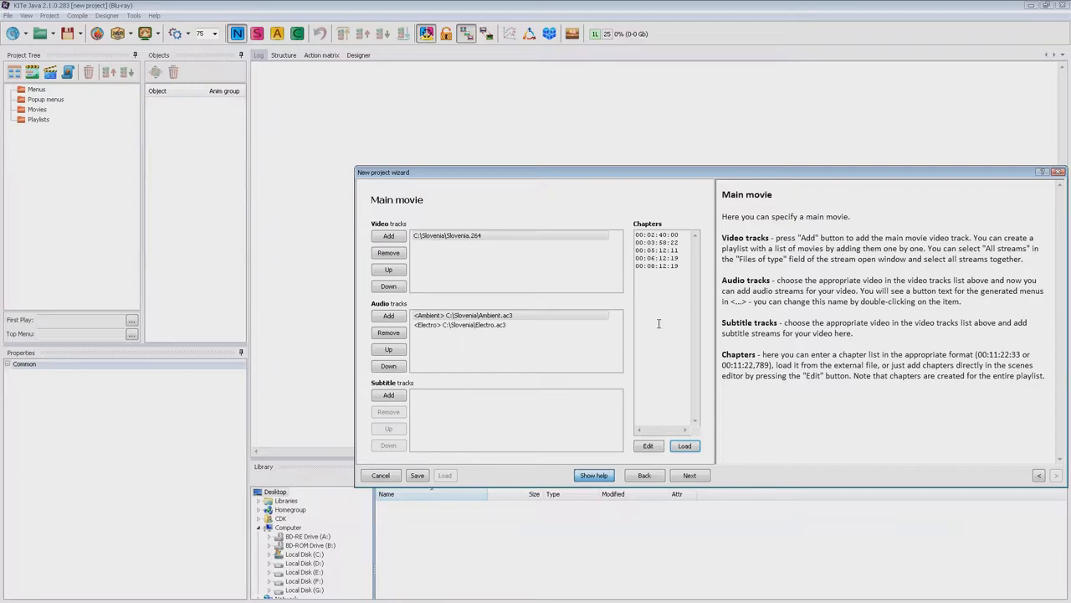
{"action": "mouse_move", "coordinate": [670, 360]}
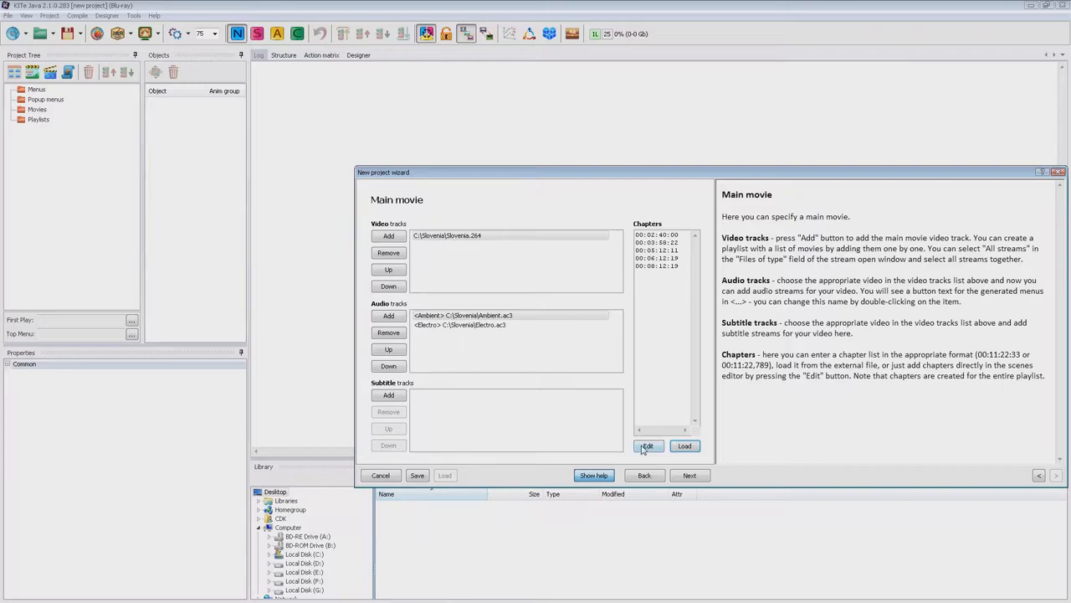
Open the Scenes editor, preview chapter 03 at 00:03:59:00, and generate chapter bitmaps
{"action": "left_click", "coordinate": [648, 446]}
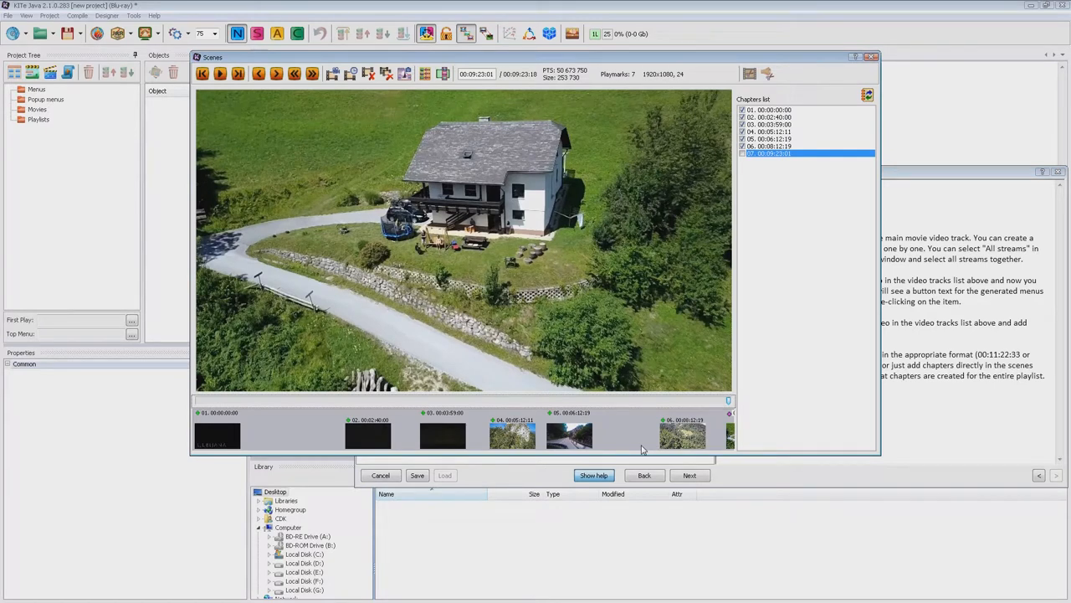
{"action": "mouse_move", "coordinate": [612, 356]}
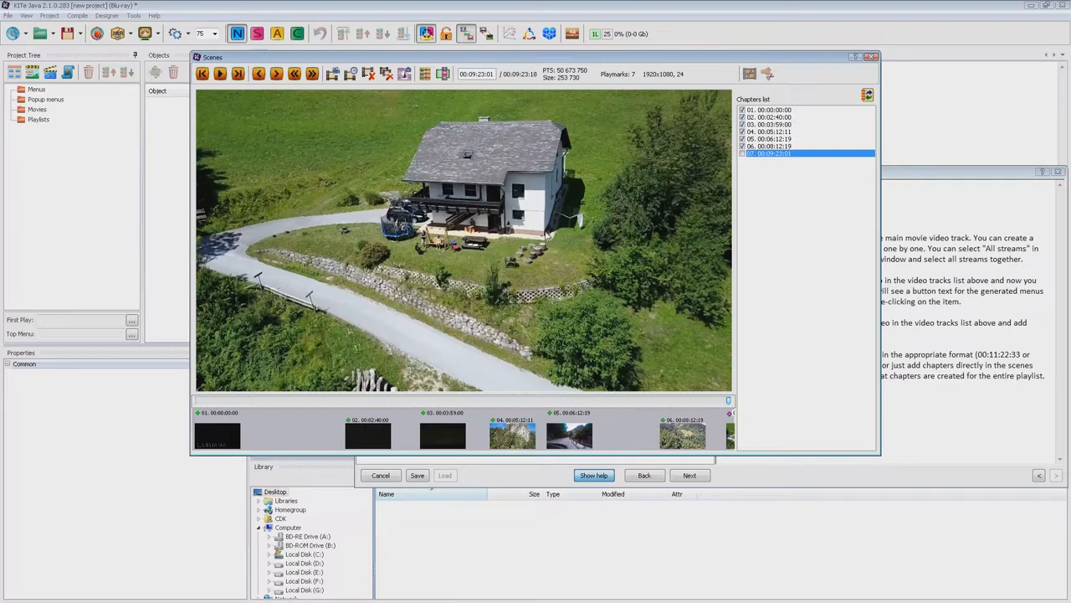
{"action": "mouse_move", "coordinate": [477, 314]}
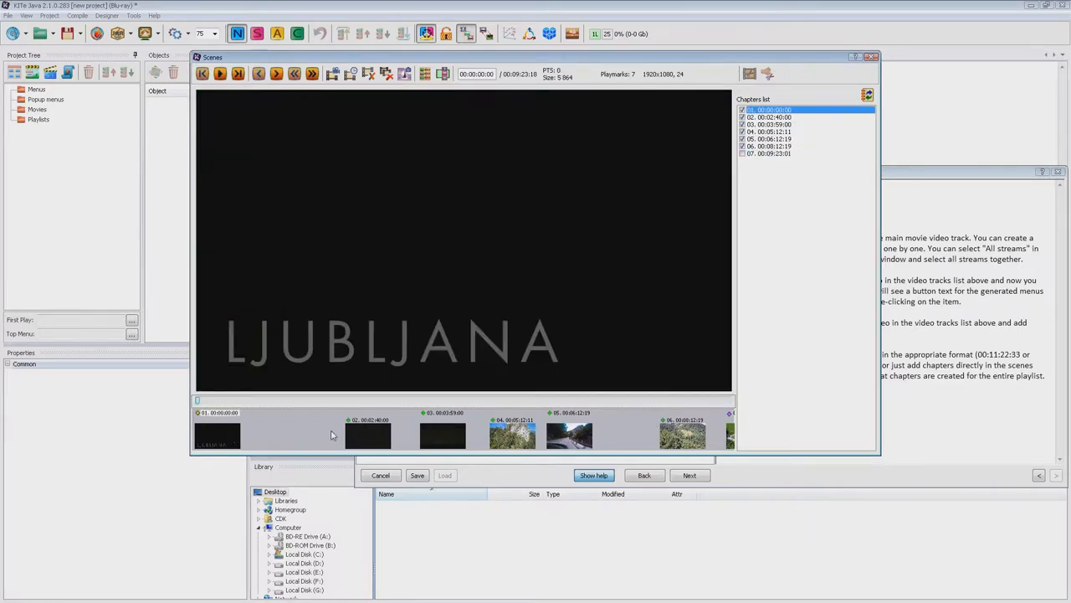
{"action": "left_click", "coordinate": [441, 434]}
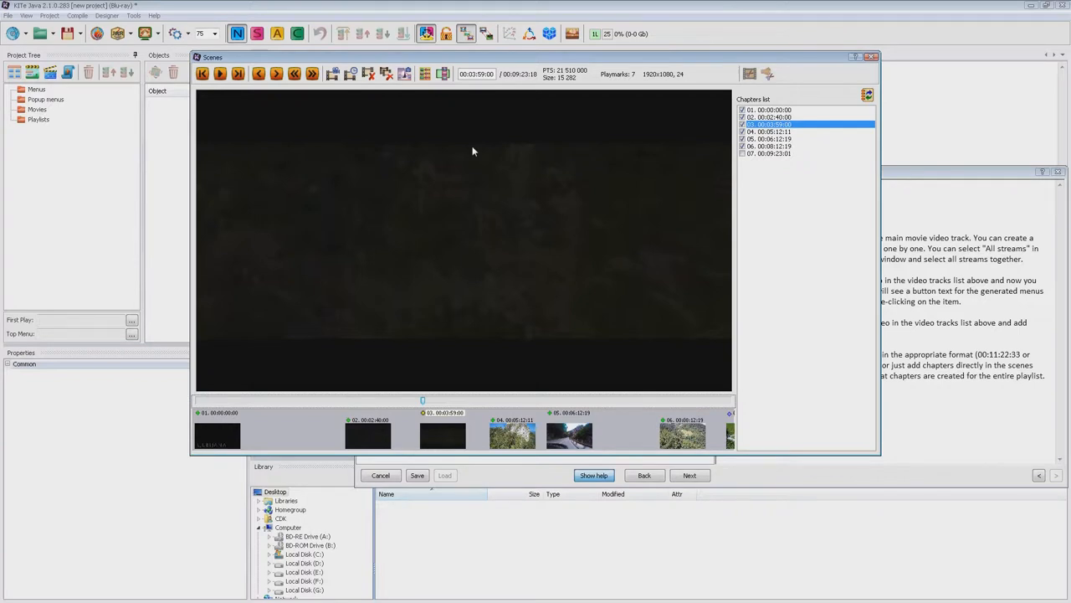
{"action": "mouse_move", "coordinate": [440, 75]}
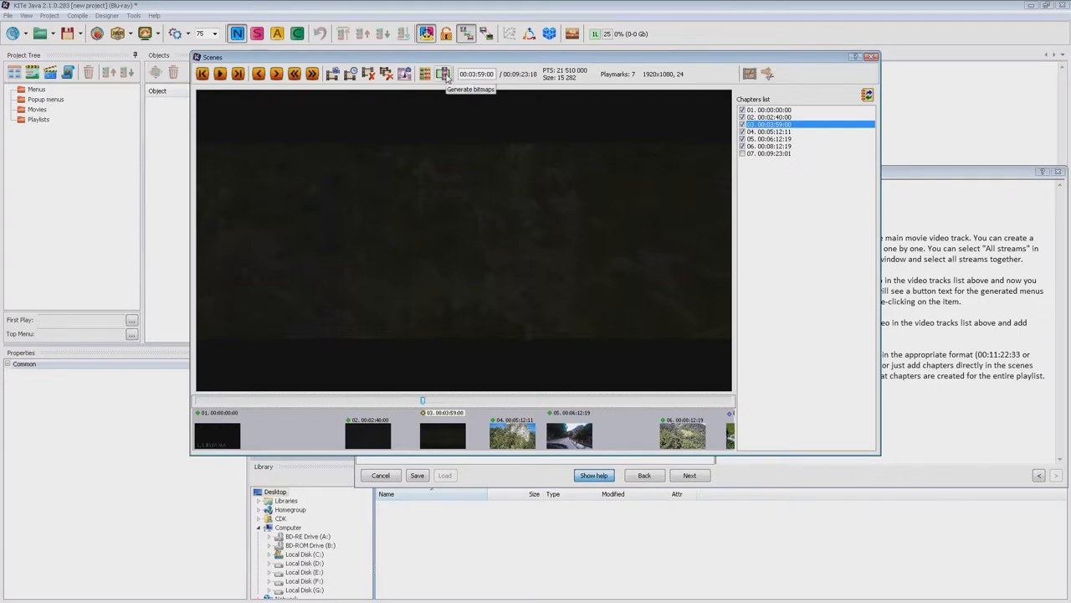
{"action": "left_click", "coordinate": [440, 74]}
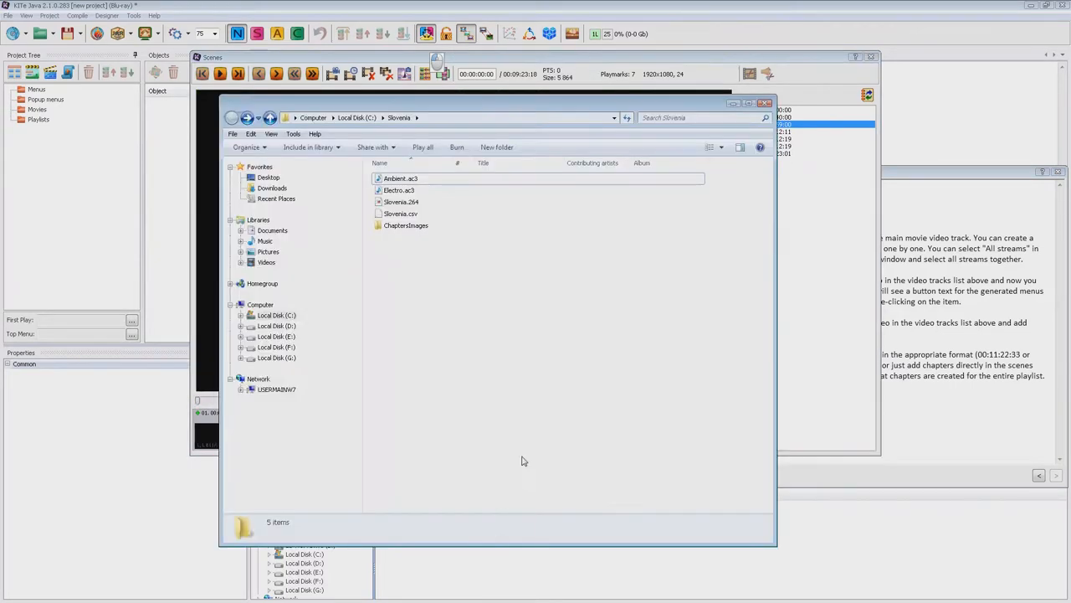
View the six bitmaps in ChaptersImages\Bitmaps as large icons, then close Explorer
{"action": "left_click", "coordinate": [401, 214]}
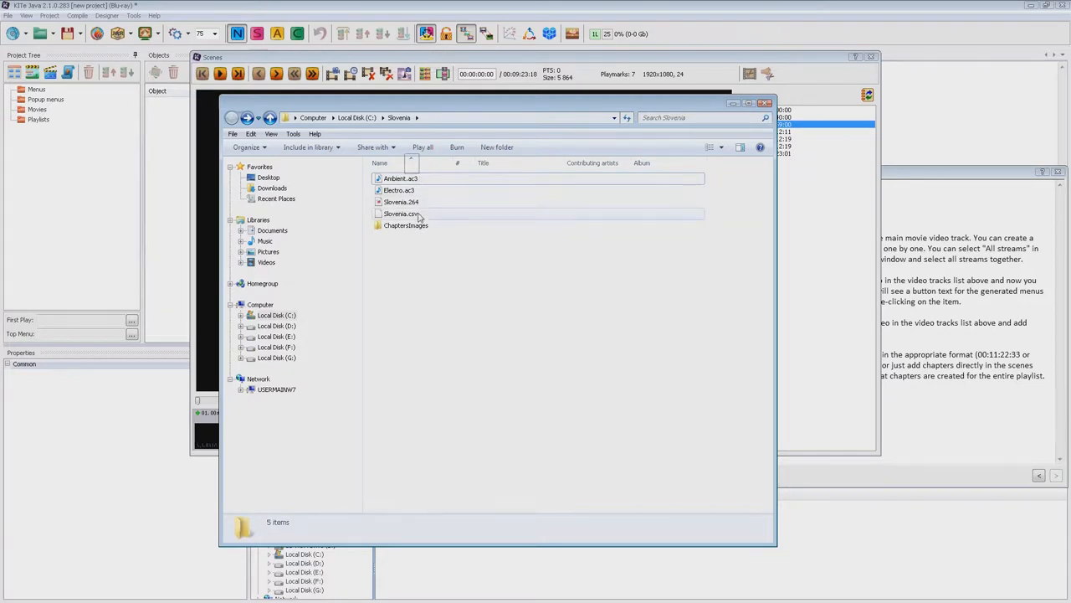
{"action": "double_click", "coordinate": [402, 225]}
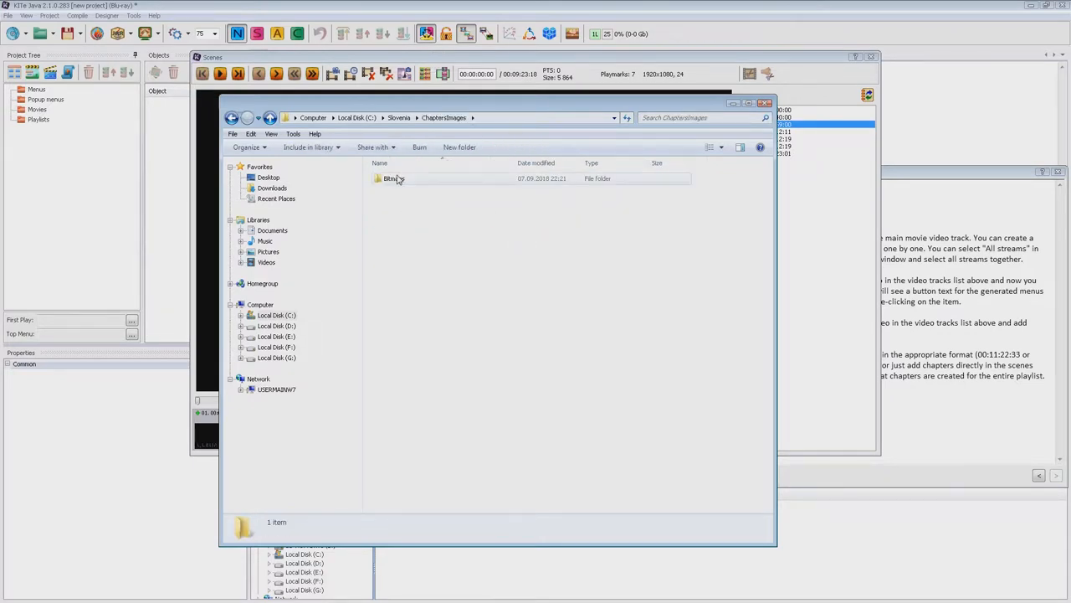
{"action": "double_click", "coordinate": [391, 178]}
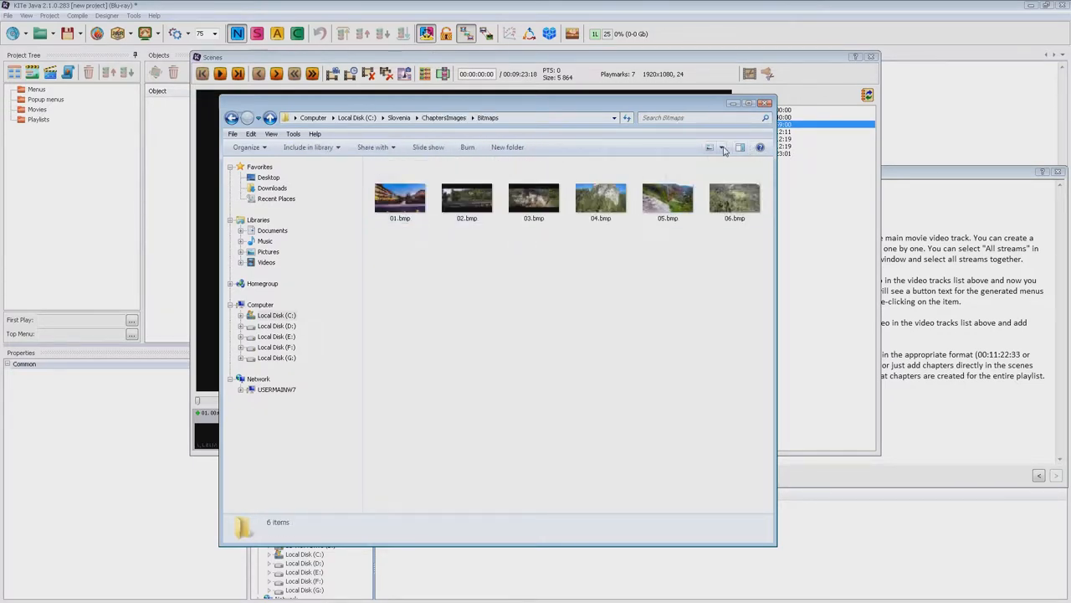
{"action": "left_click", "coordinate": [724, 147]}
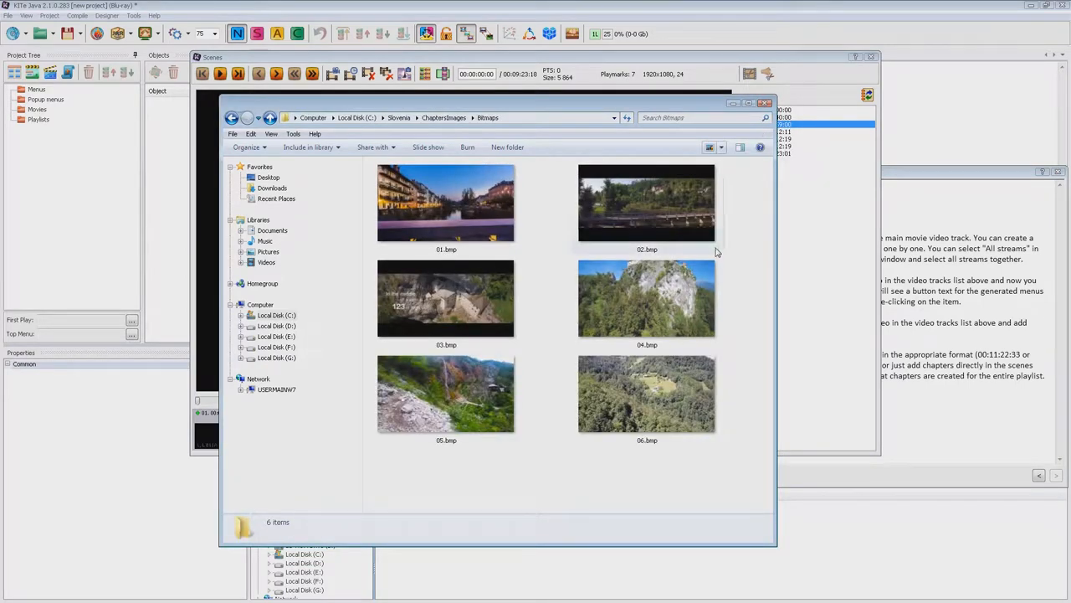
{"action": "mouse_move", "coordinate": [744, 279]}
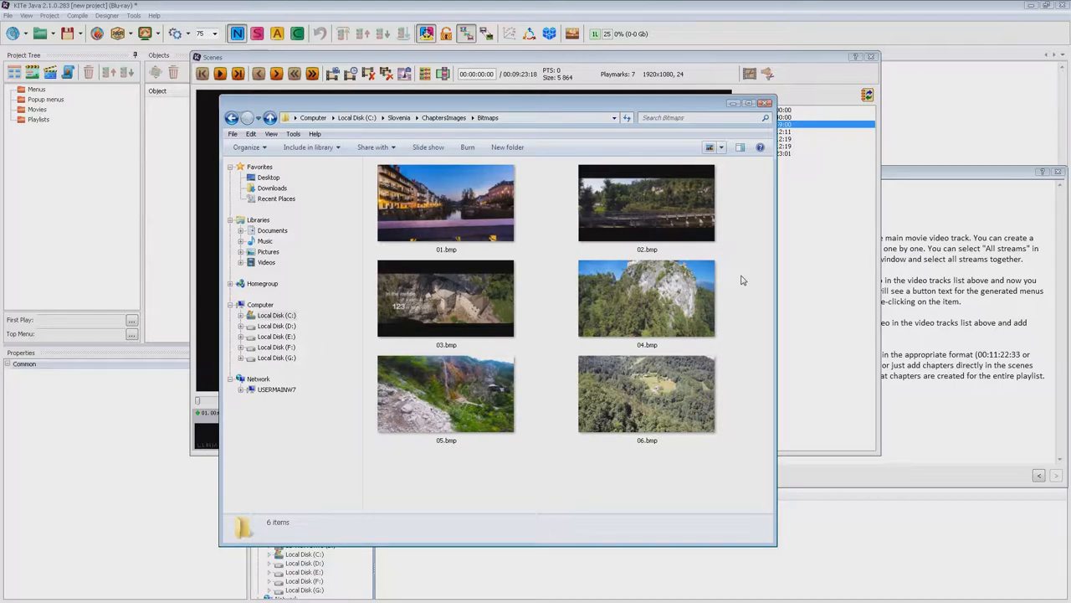
{"action": "mouse_move", "coordinate": [753, 263]}
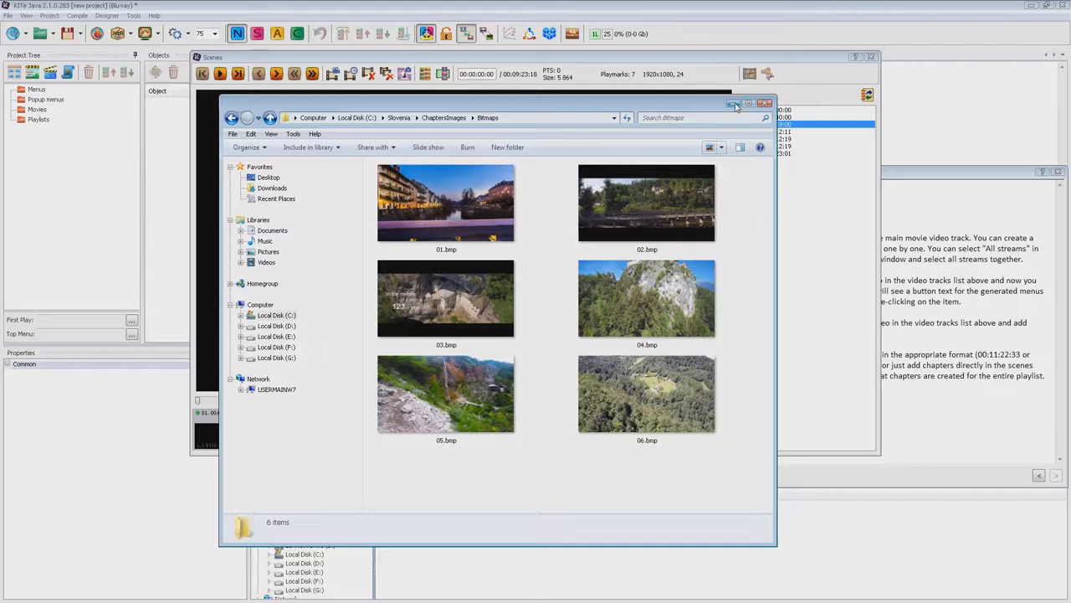
{"action": "left_click", "coordinate": [765, 103]}
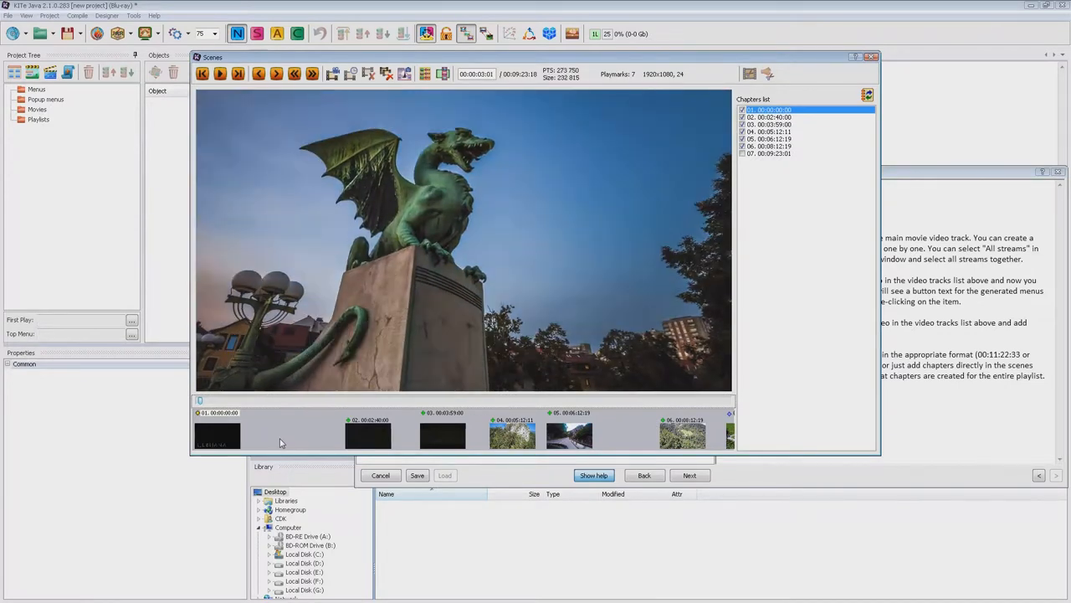
{"action": "mouse_move", "coordinate": [328, 154]}
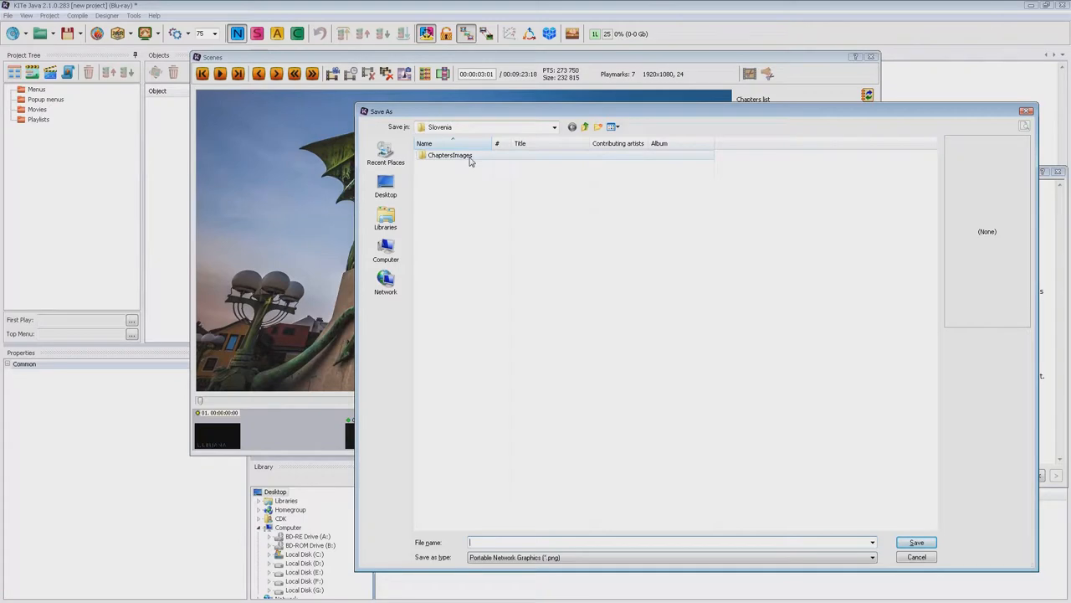
Save chapter frames as .bmp into the Bitmaps folder, replacing 03.bmp through 06.bmp
{"action": "double_click", "coordinate": [447, 155]}
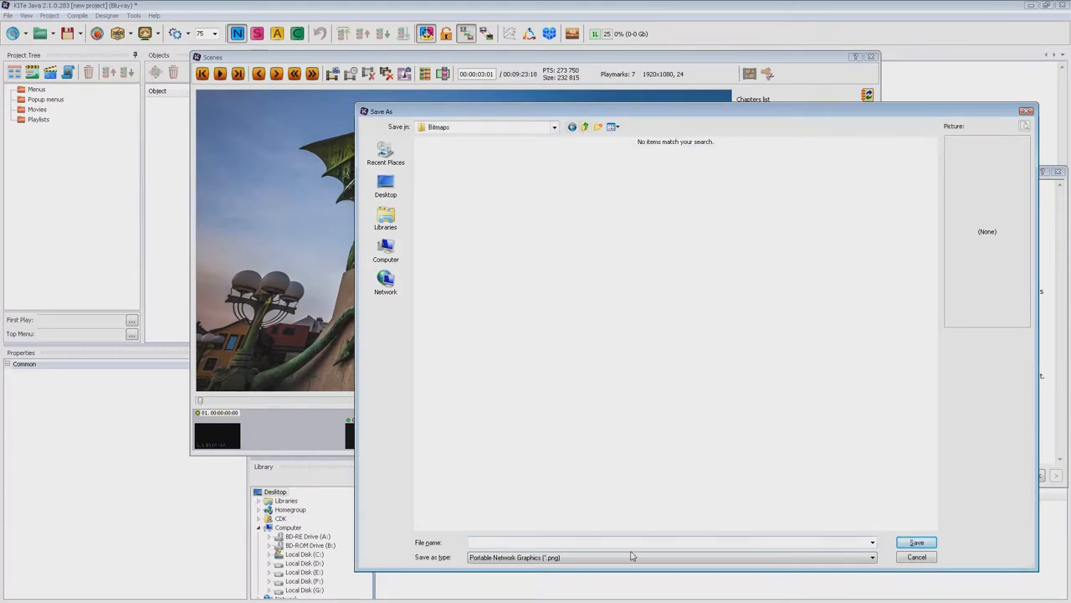
{"action": "left_click", "coordinate": [872, 558]}
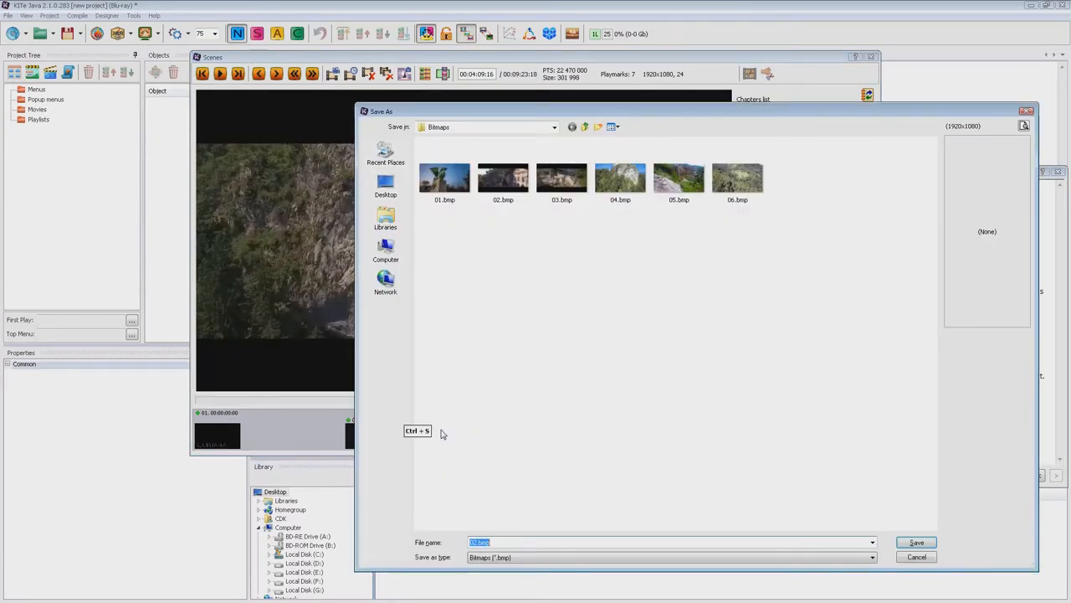
{"action": "left_click", "coordinate": [561, 178]}
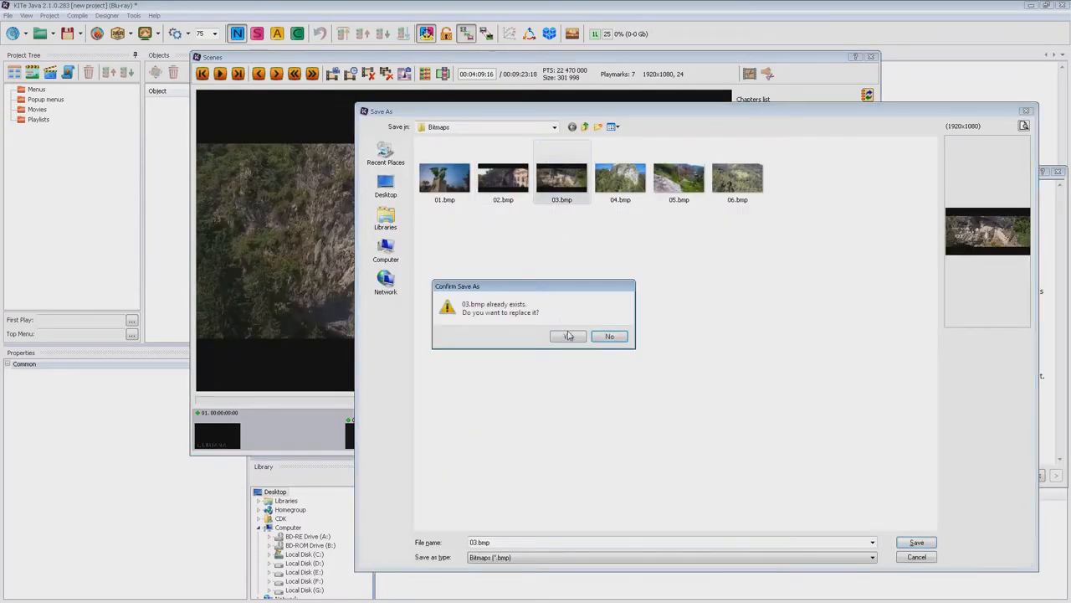
{"action": "left_click", "coordinate": [567, 336]}
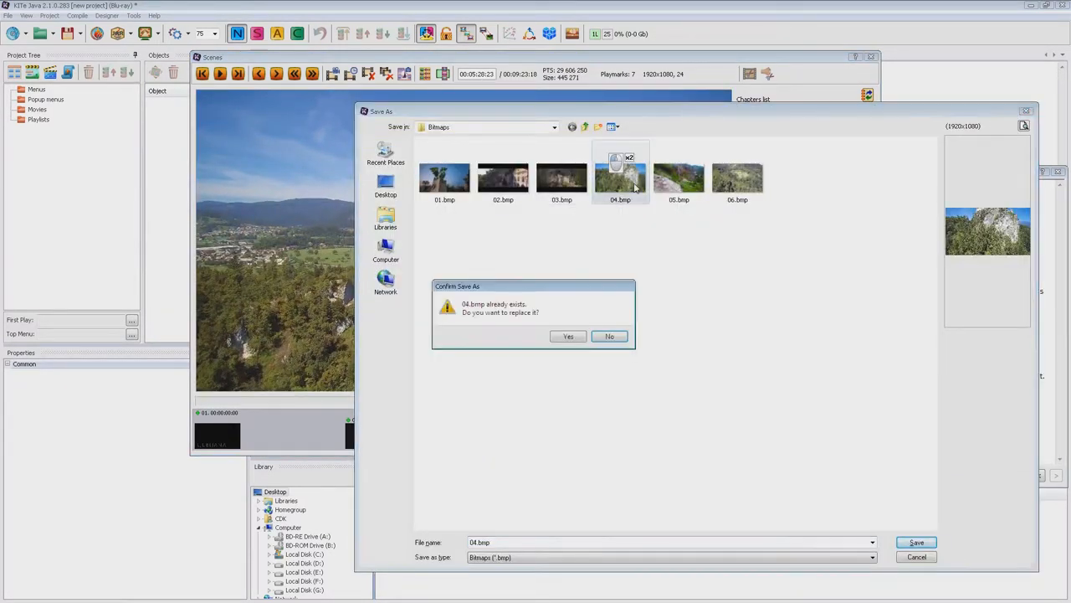
{"action": "left_click", "coordinate": [569, 337]}
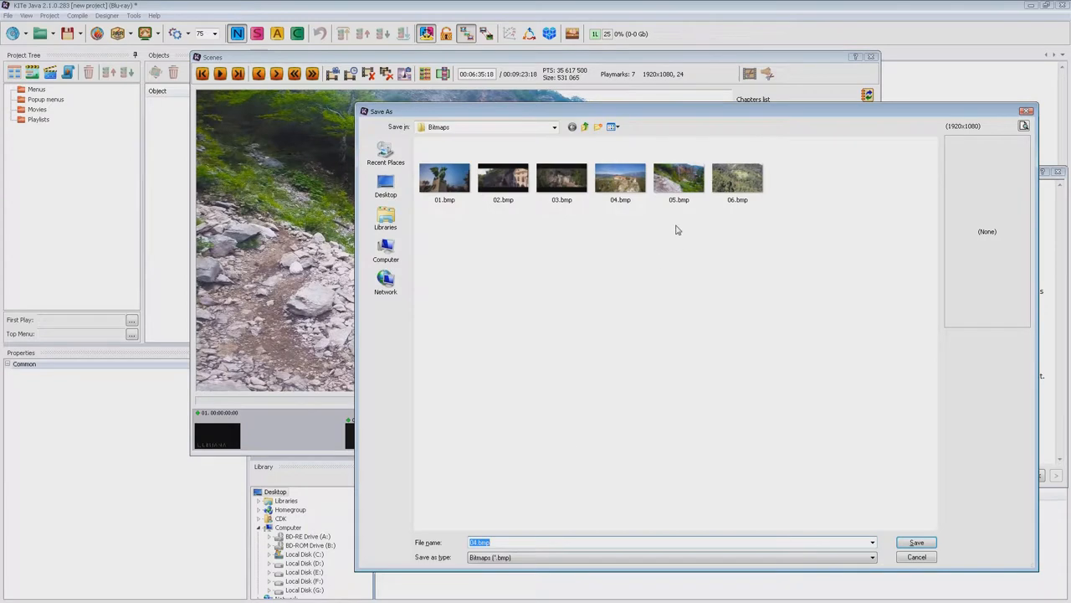
{"action": "left_click", "coordinate": [918, 543]}
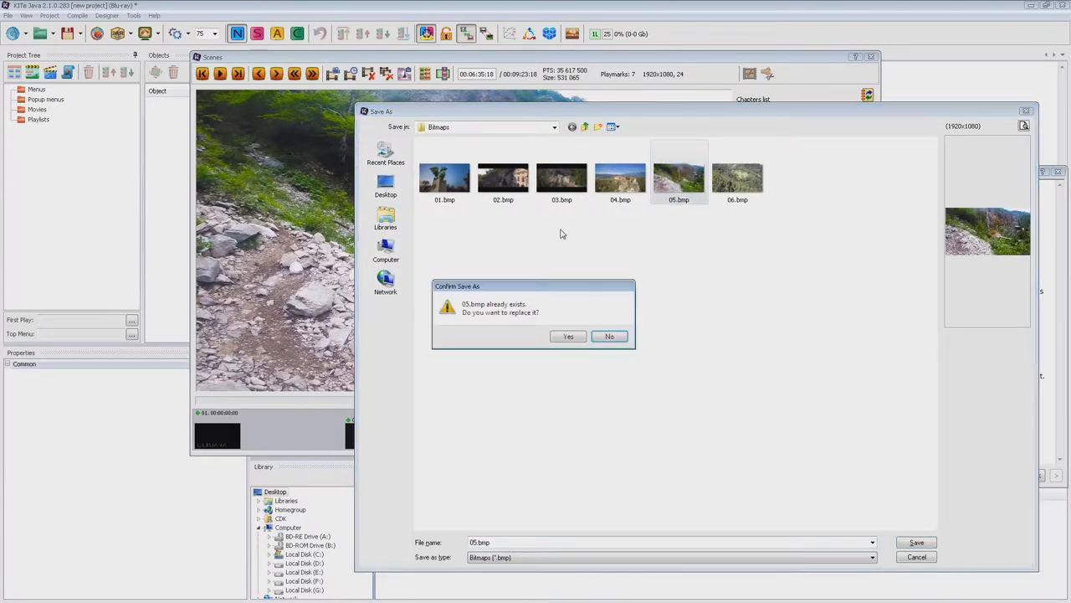
{"action": "left_click", "coordinate": [568, 337]}
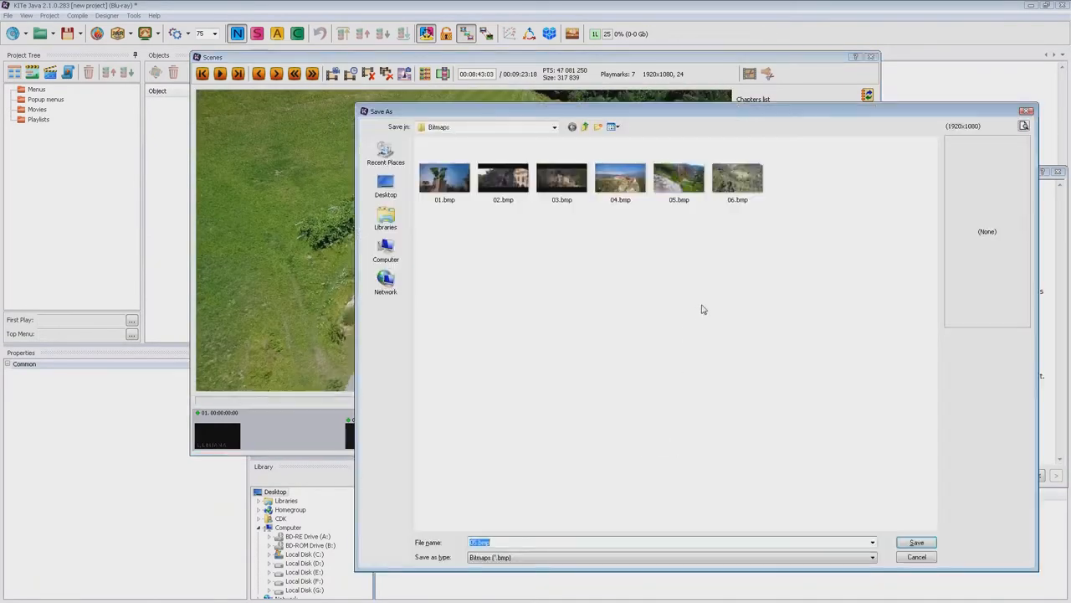
{"action": "left_click", "coordinate": [920, 543]}
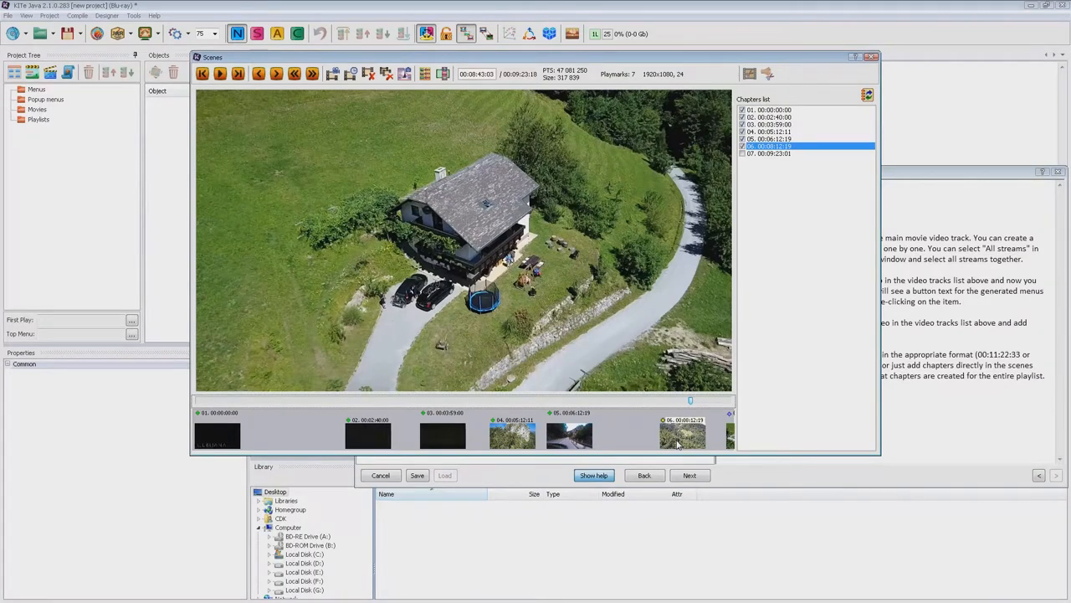
Save chapter 04's lake-with-island frame as background image 'bg' and close Scenes
{"action": "left_click", "coordinate": [513, 438]}
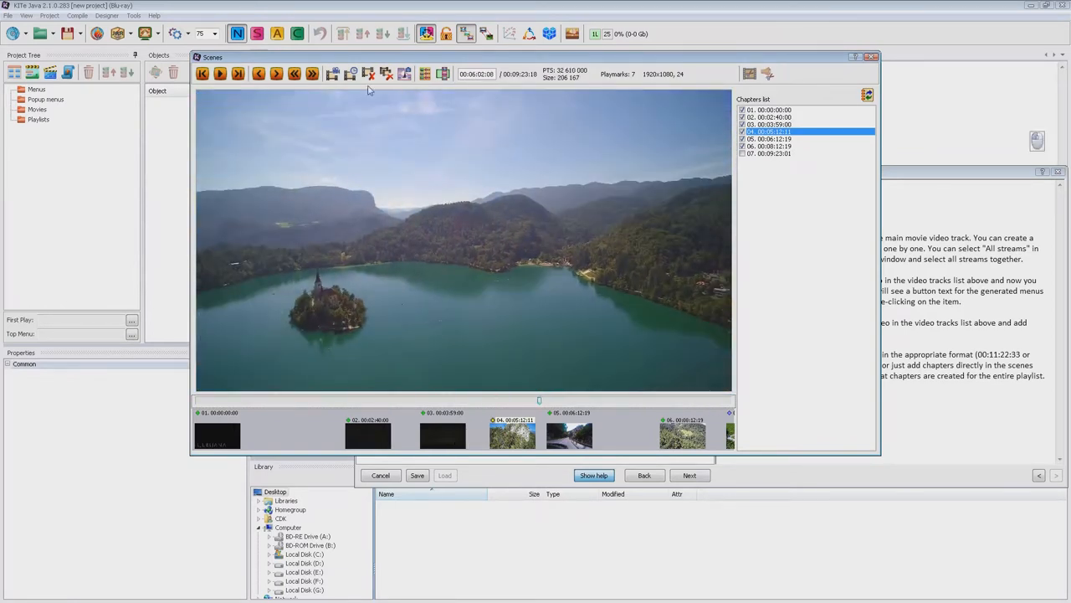
{"action": "mouse_move", "coordinate": [366, 92]}
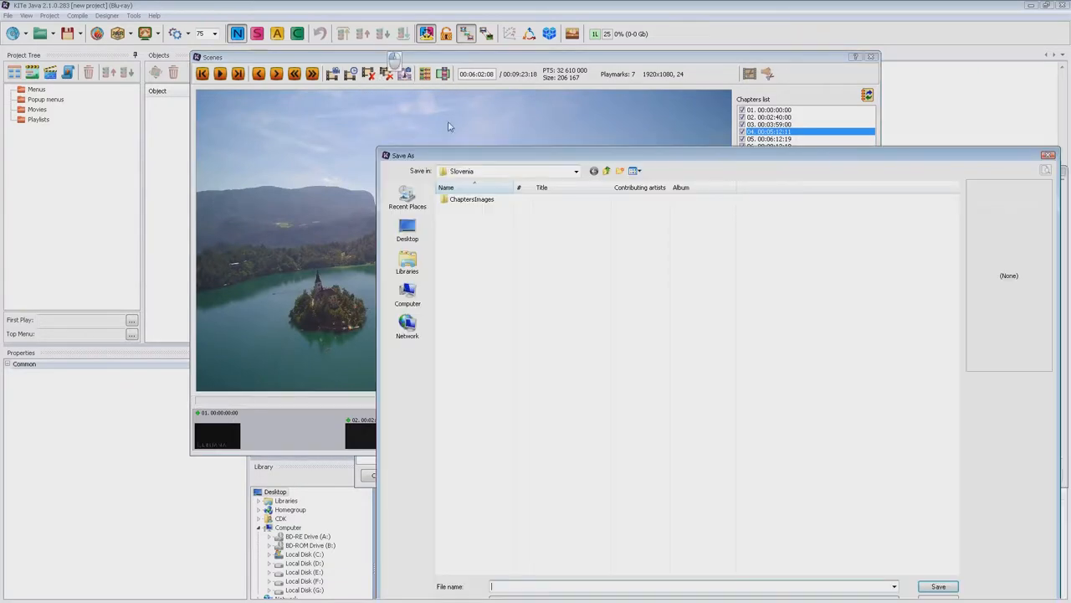
{"action": "type", "text": "bg"}
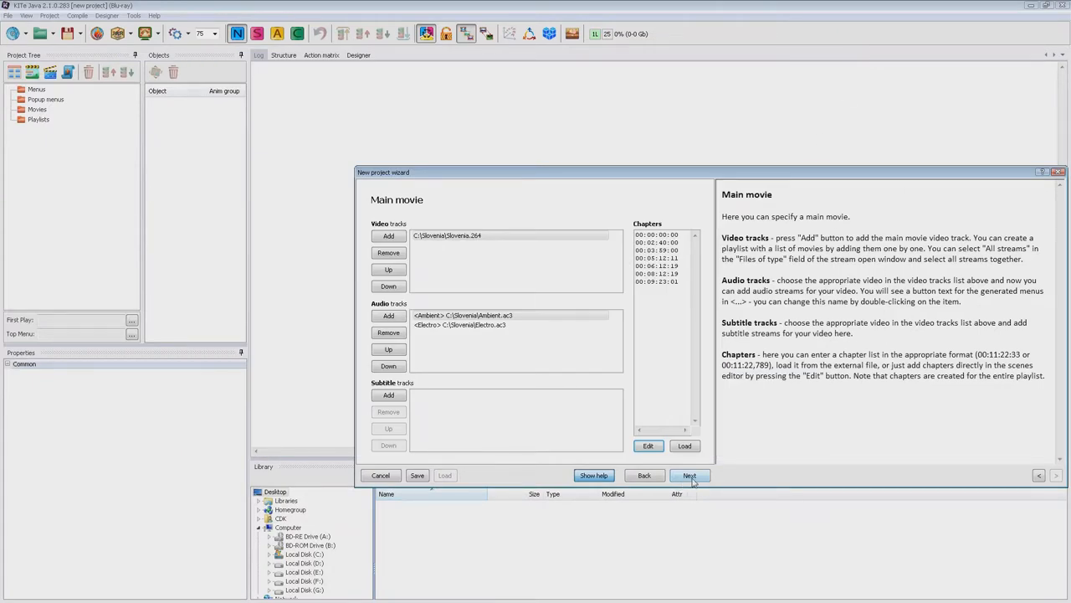
Advance from Main movie through the empty Bonus videos step to Main menu
{"action": "left_click", "coordinate": [690, 474]}
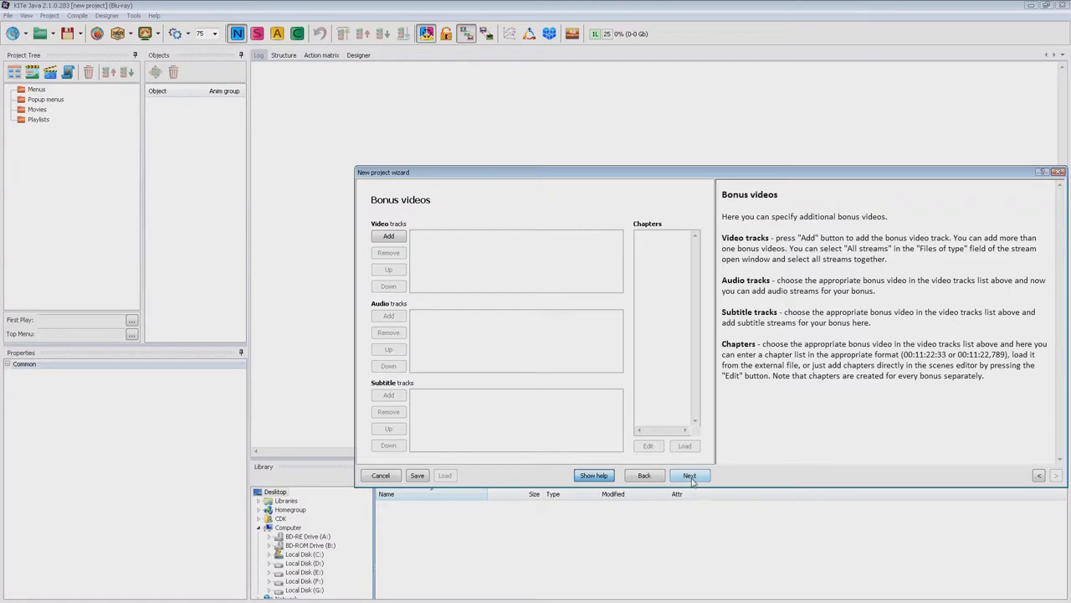
{"action": "mouse_move", "coordinate": [523, 358]}
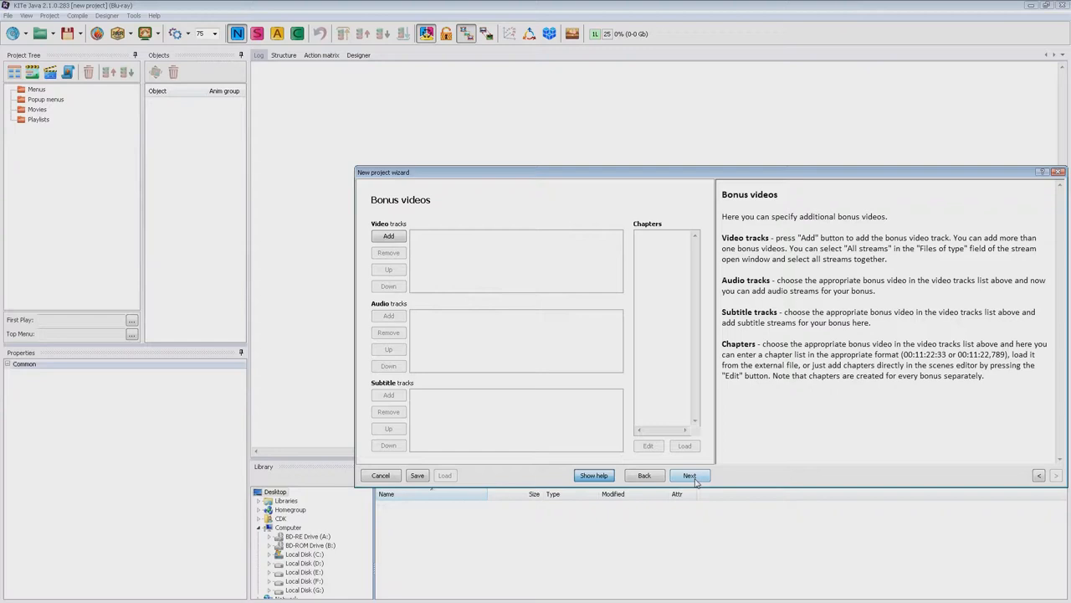
{"action": "left_click", "coordinate": [690, 474]}
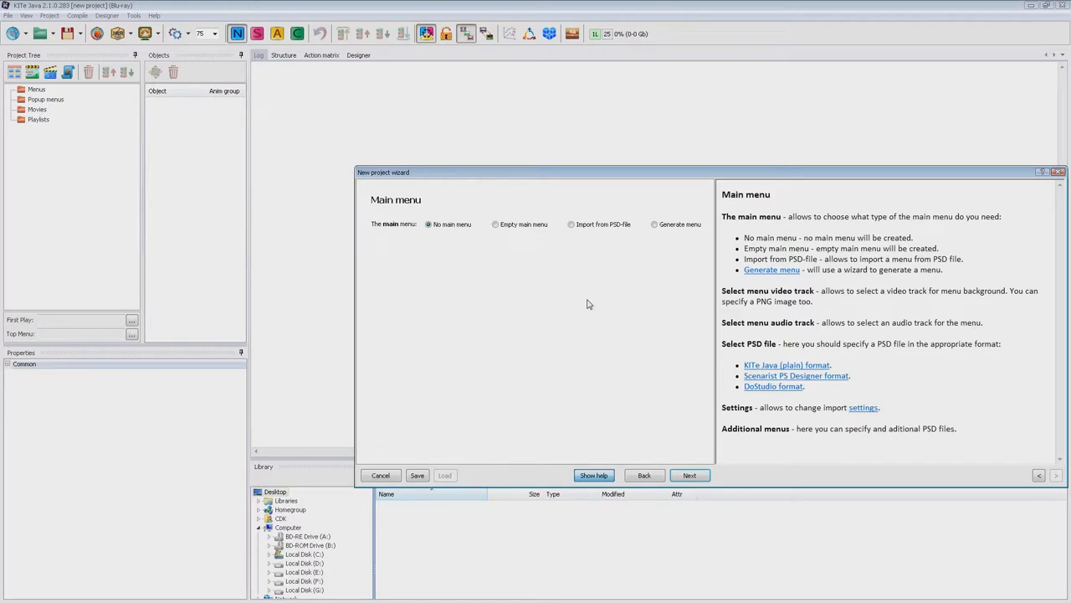
{"action": "mouse_move", "coordinate": [525, 229]}
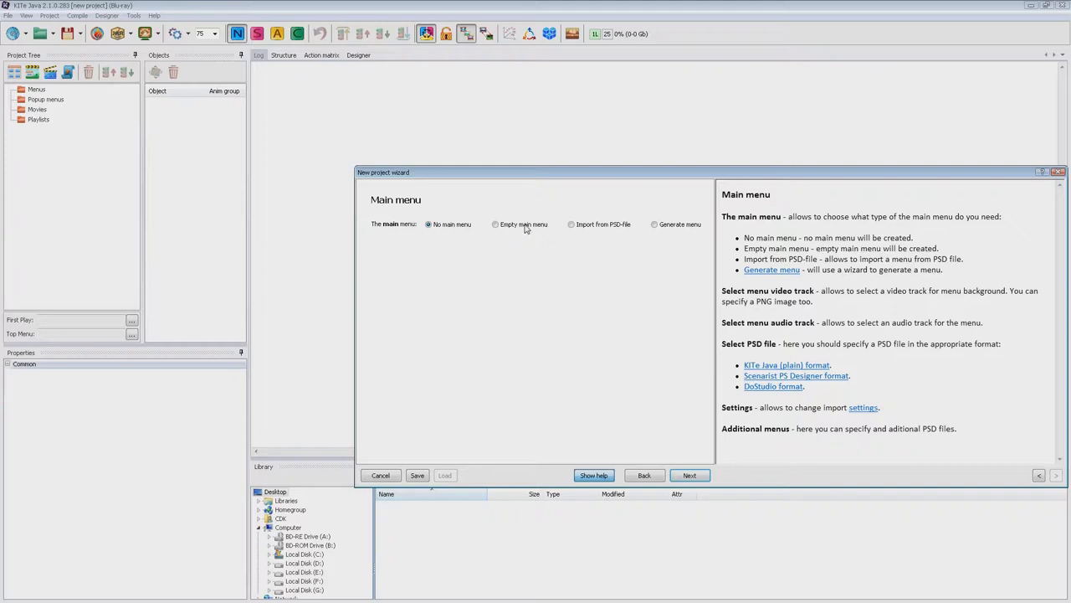
Set the main menu to Import from PSD-file, leaving its Settings unchanged
{"action": "left_click", "coordinate": [494, 223]}
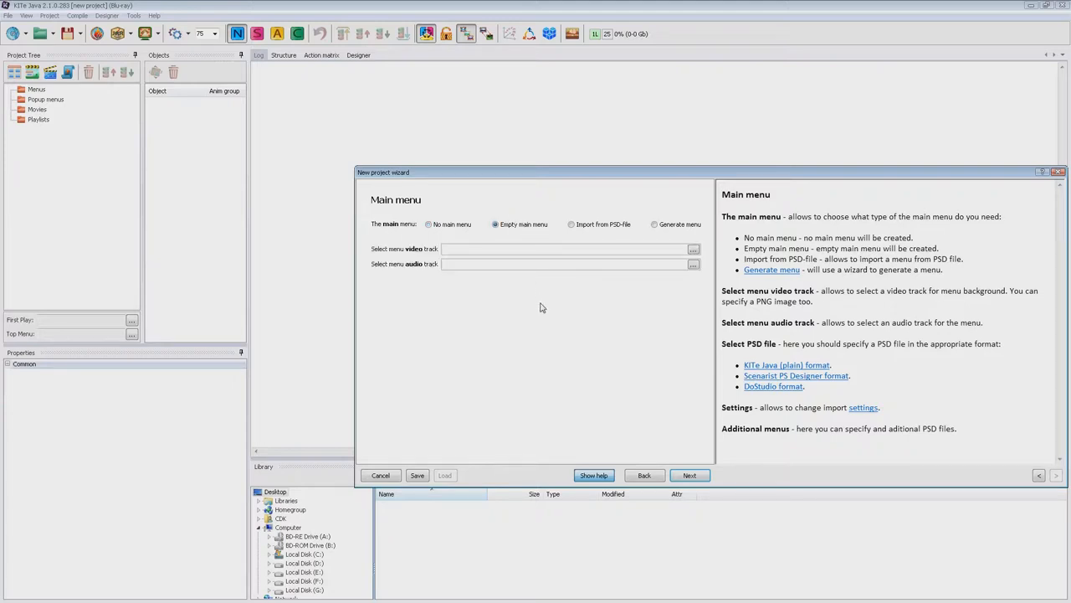
{"action": "left_click", "coordinate": [570, 224]}
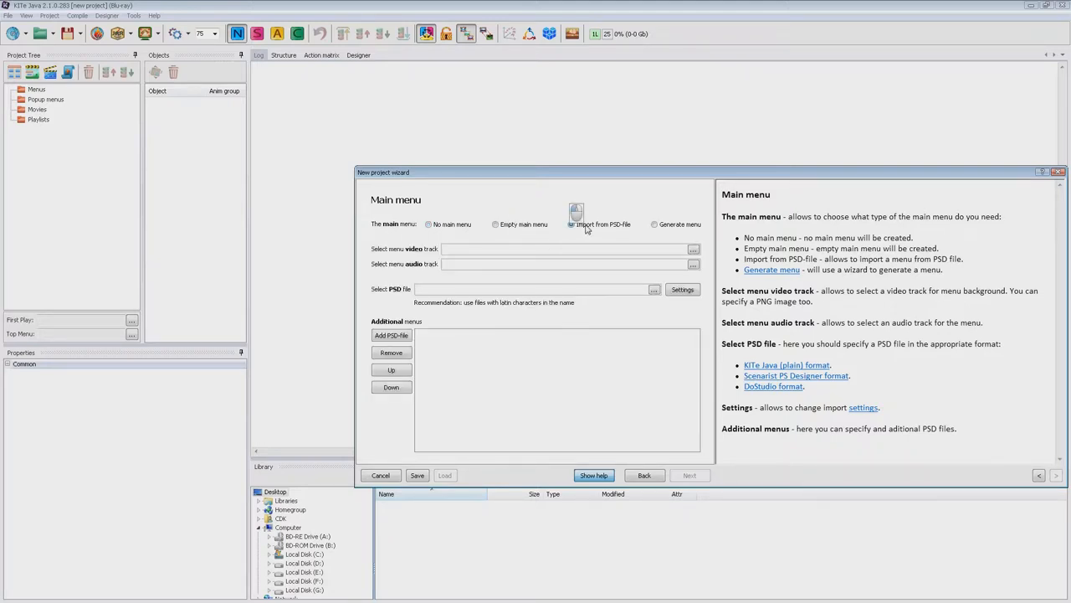
{"action": "left_click", "coordinate": [569, 224]}
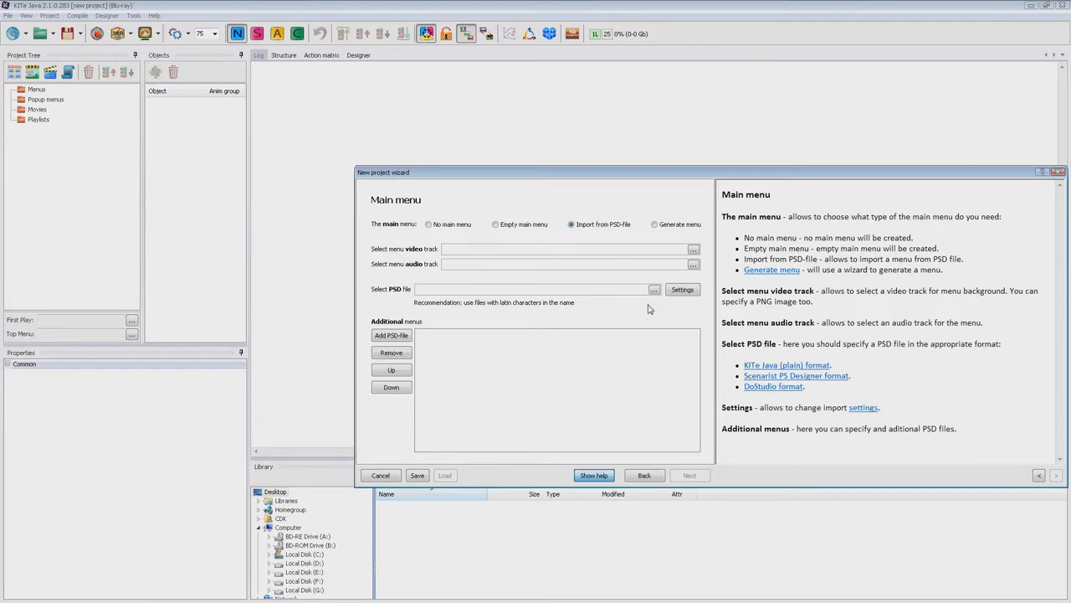
{"action": "left_click", "coordinate": [654, 289]}
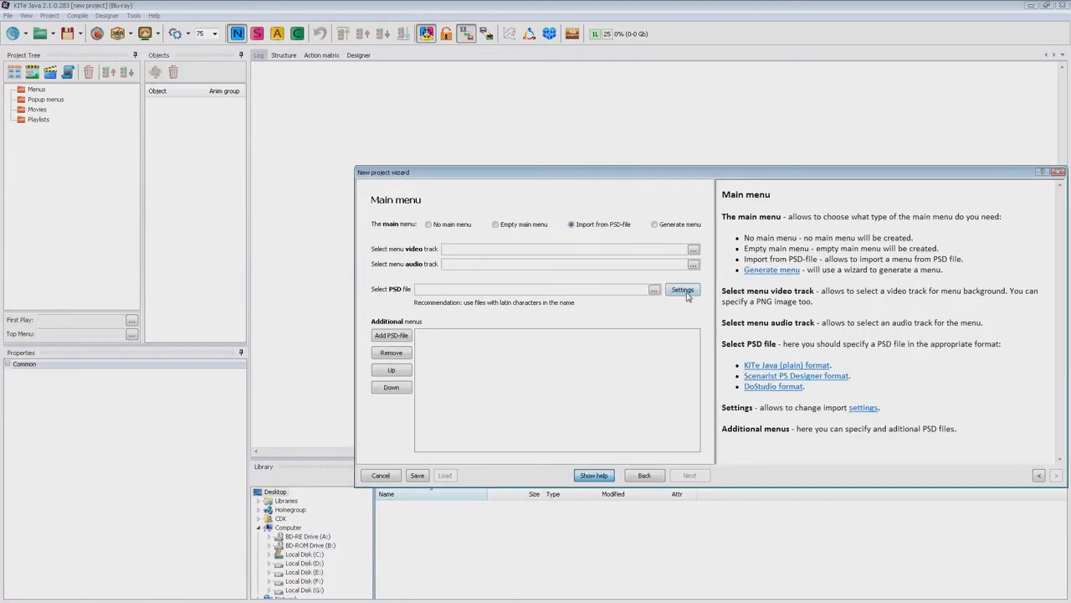
{"action": "left_click", "coordinate": [682, 289]}
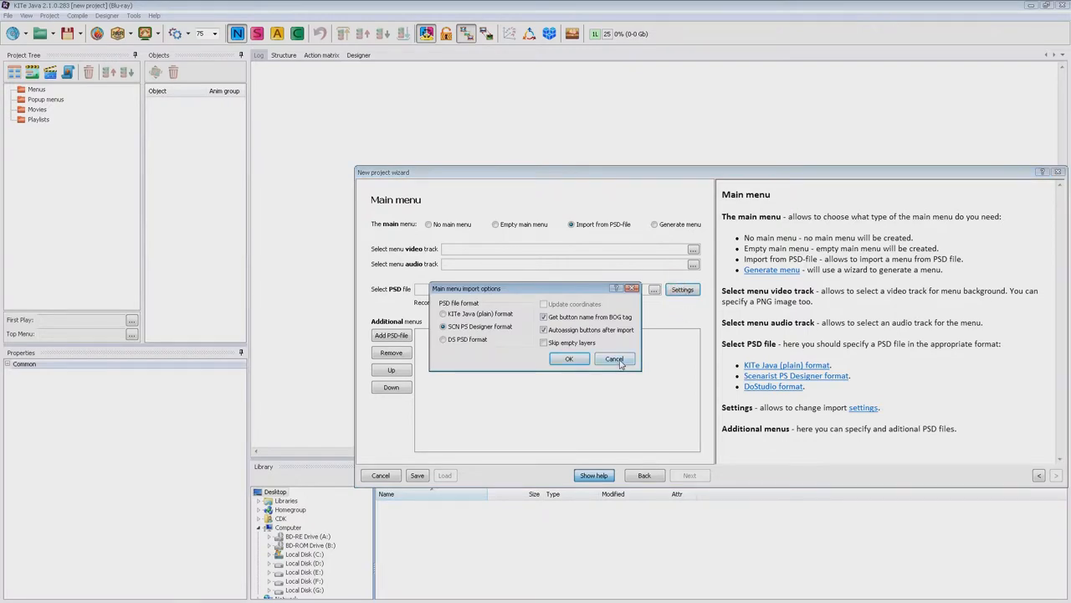
{"action": "left_click", "coordinate": [614, 358]}
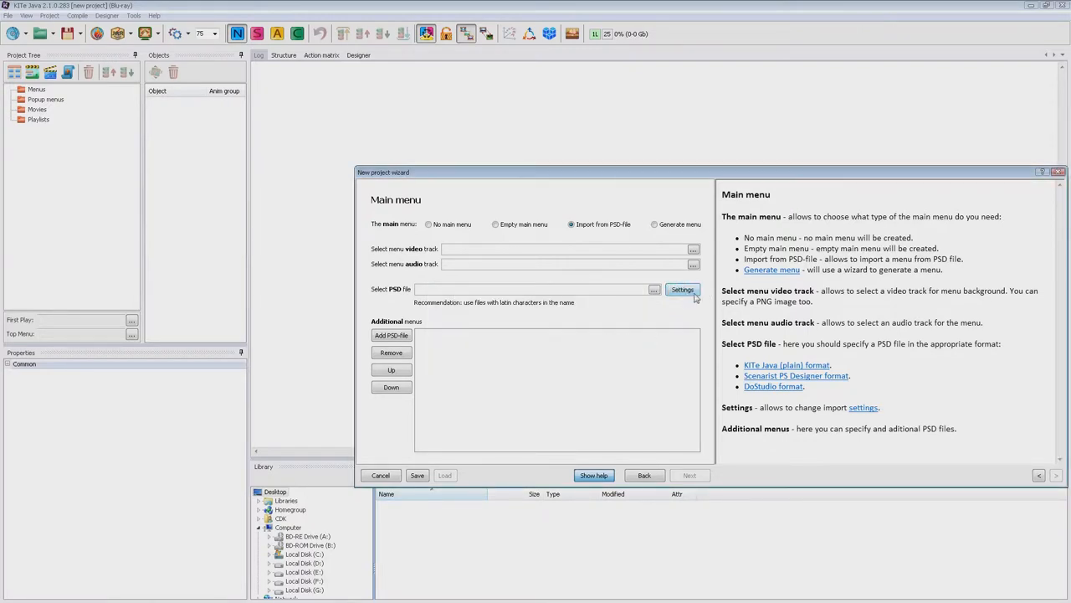
Switch the main menu to a generated menu and set its position to Top
{"action": "left_click", "coordinate": [651, 224]}
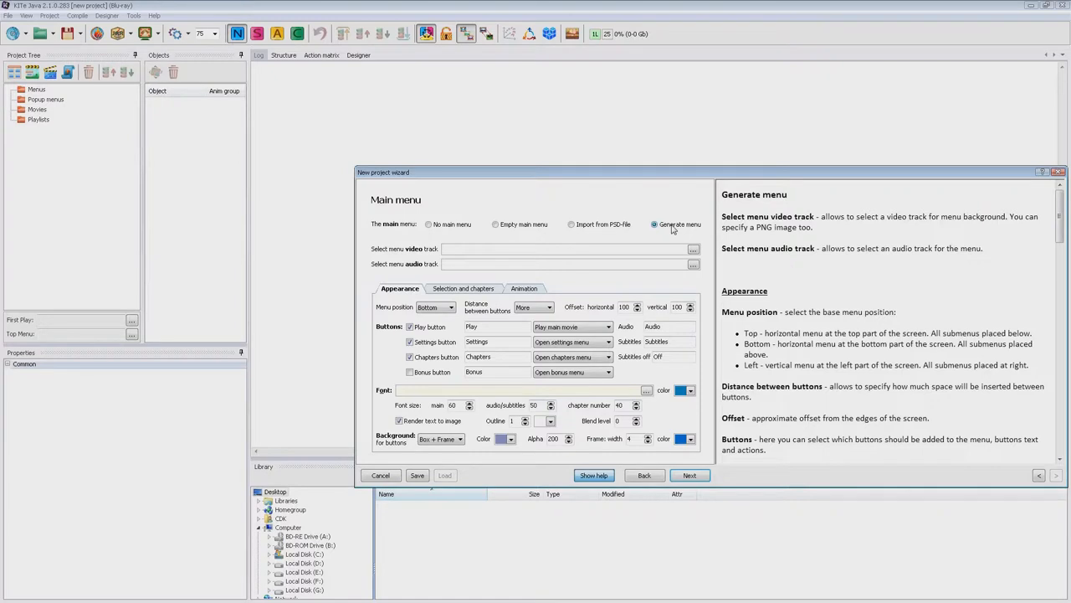
{"action": "left_click", "coordinate": [435, 306]}
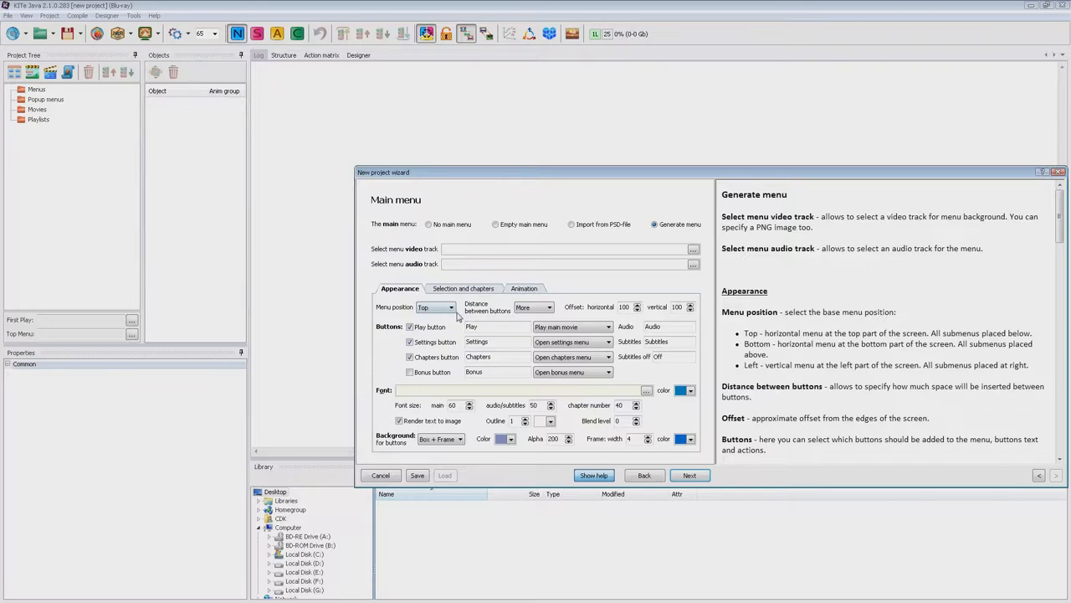
{"action": "mouse_move", "coordinate": [485, 311]}
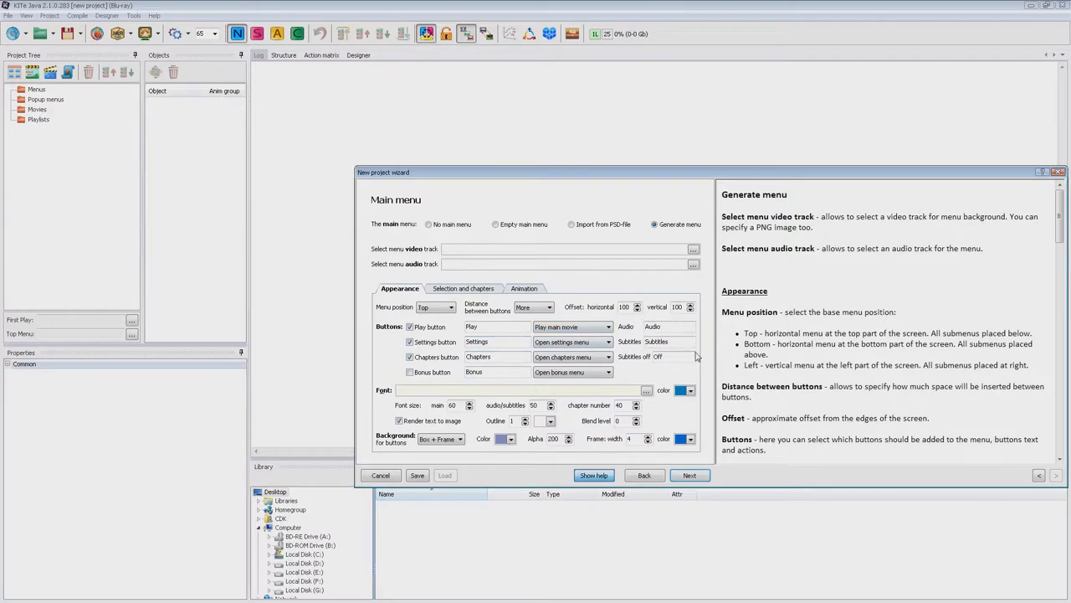
{"action": "mouse_move", "coordinate": [662, 378]}
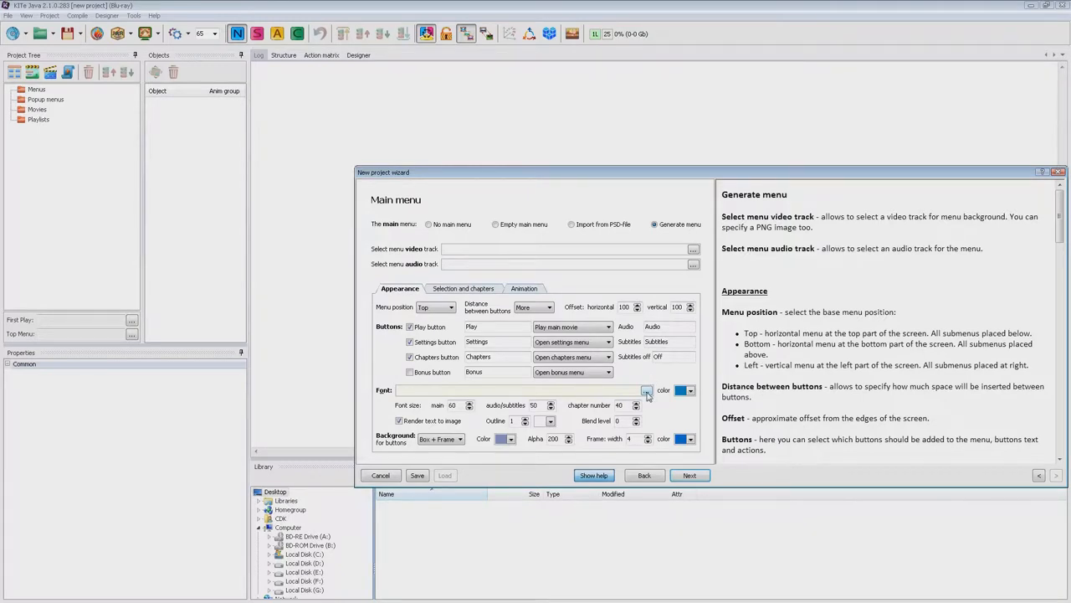
Set the generated menu's font to MYRIADPR.TTF from C:\Slovenia
{"action": "left_click", "coordinate": [646, 390]}
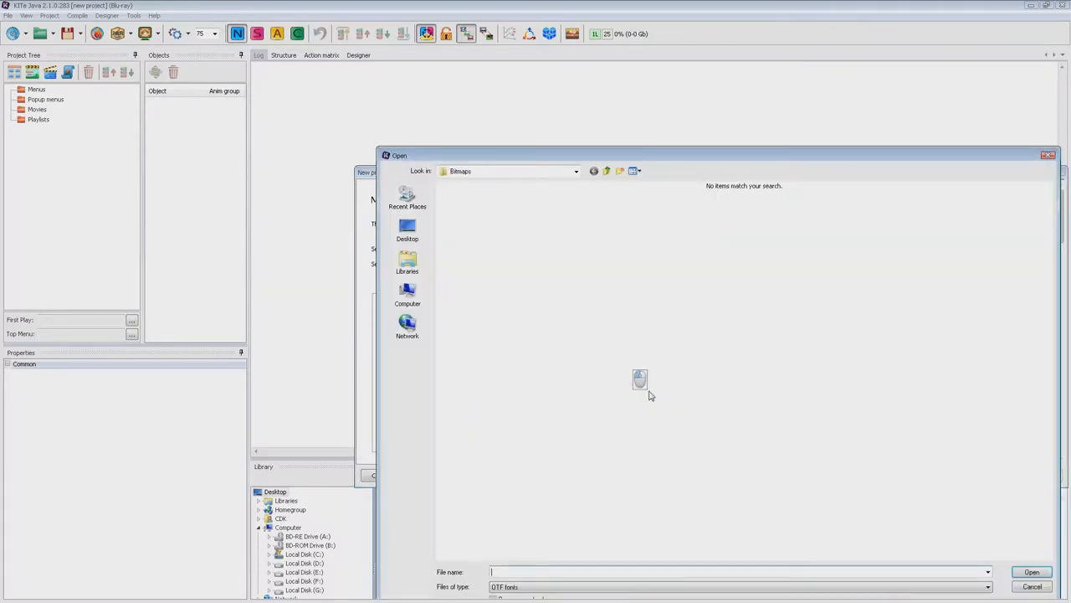
{"action": "left_click", "coordinate": [605, 170]}
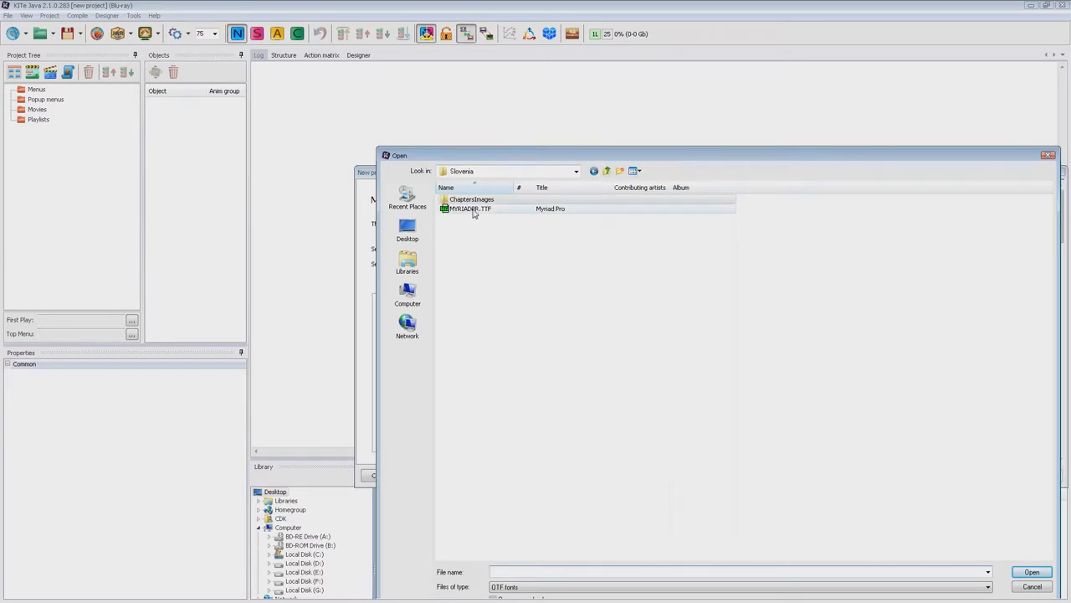
{"action": "left_click", "coordinate": [1037, 573]}
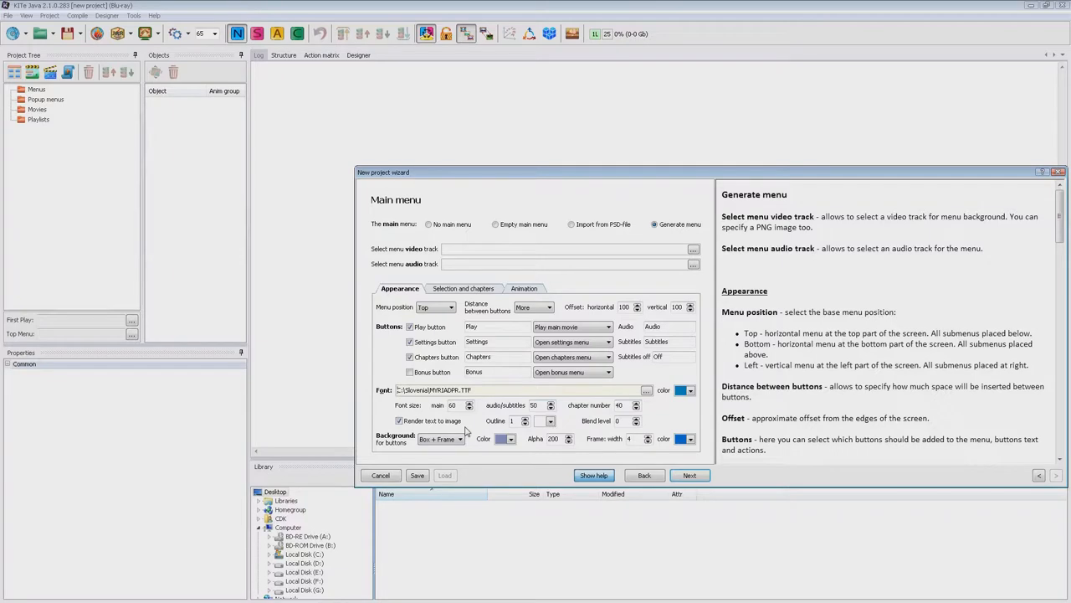
{"action": "mouse_move", "coordinate": [463, 431]}
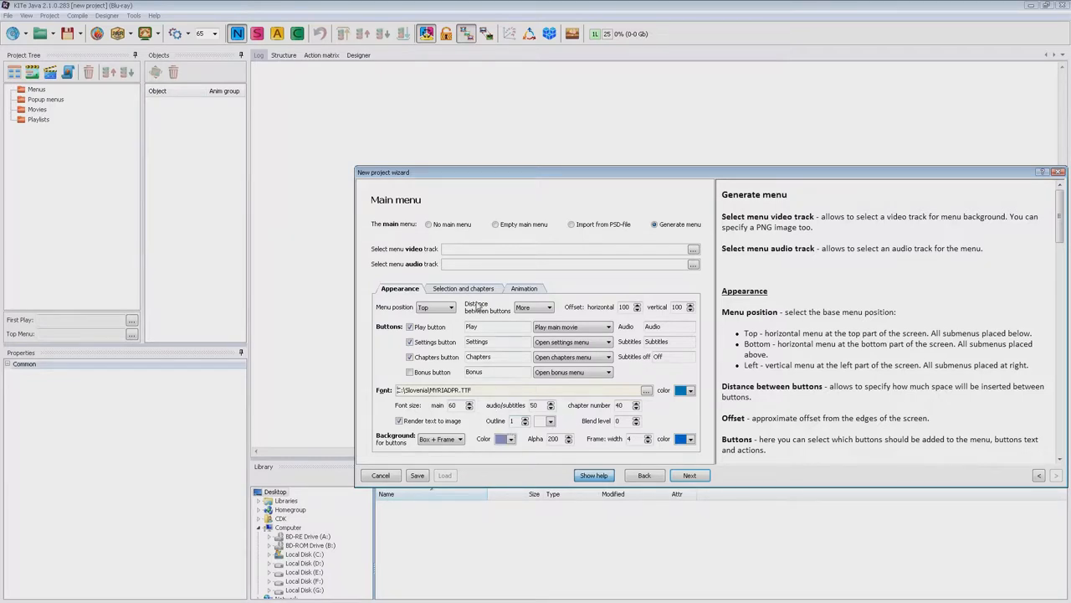
Show selection and chapter settings, preview black-border removal, and keep a 5-per-page carousel
{"action": "left_click", "coordinate": [463, 288]}
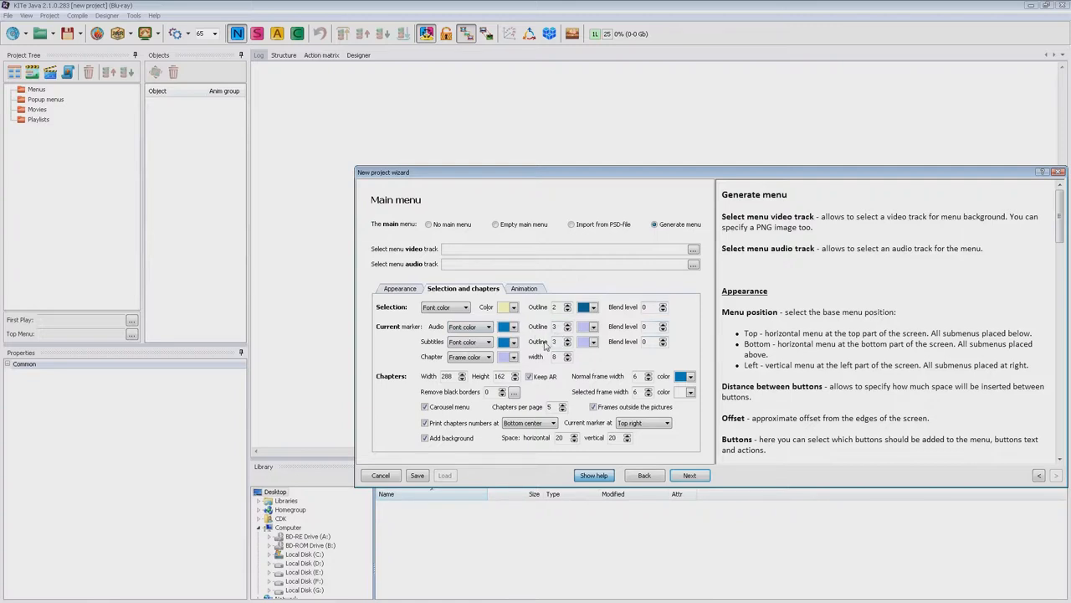
{"action": "mouse_move", "coordinate": [523, 366]}
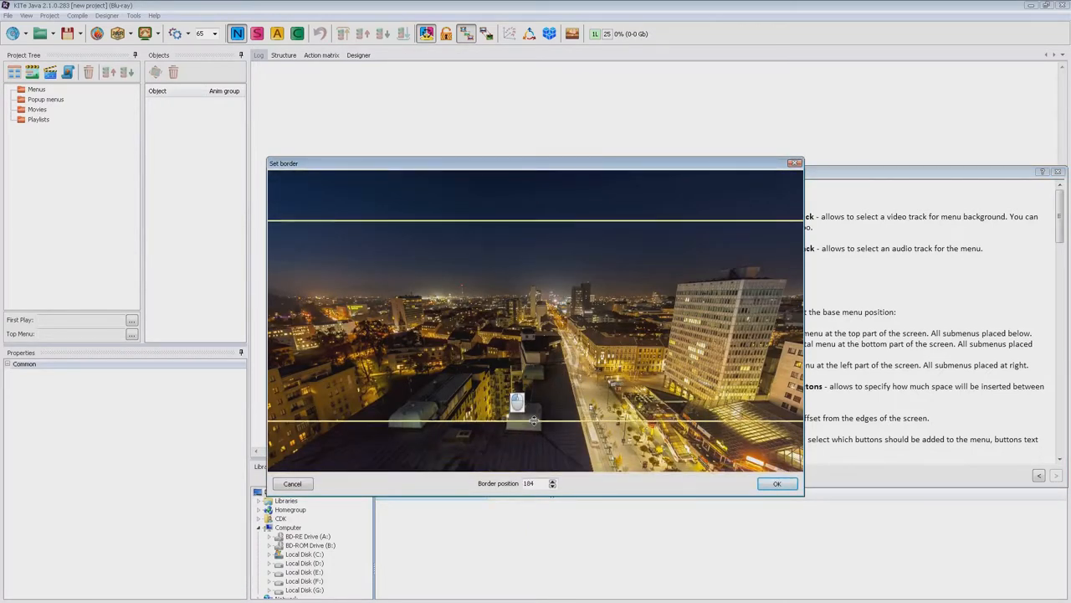
{"action": "left_click", "coordinate": [776, 482]}
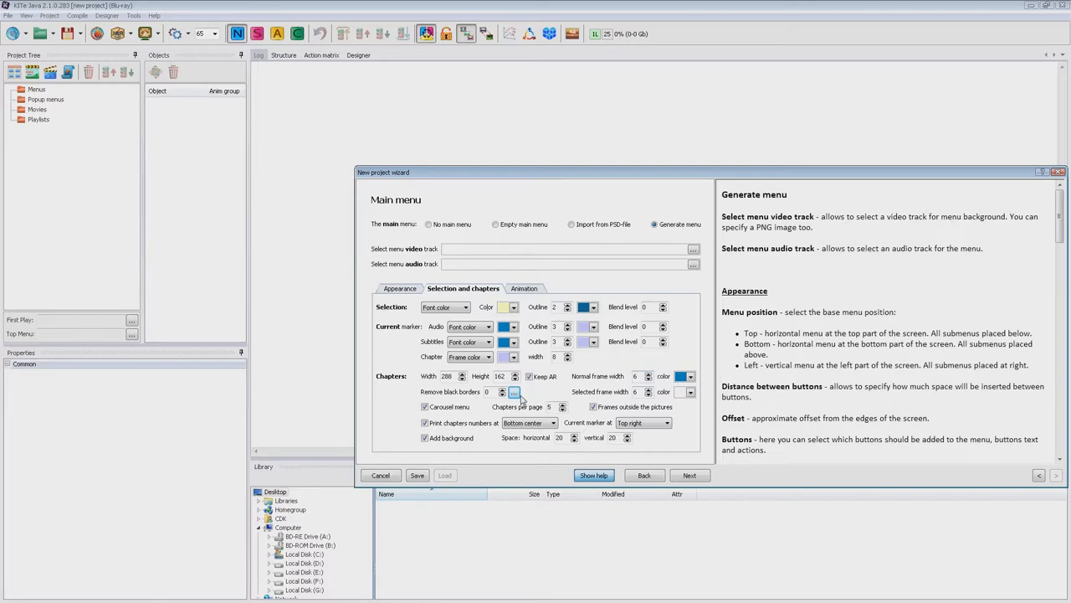
{"action": "left_click", "coordinate": [422, 407]}
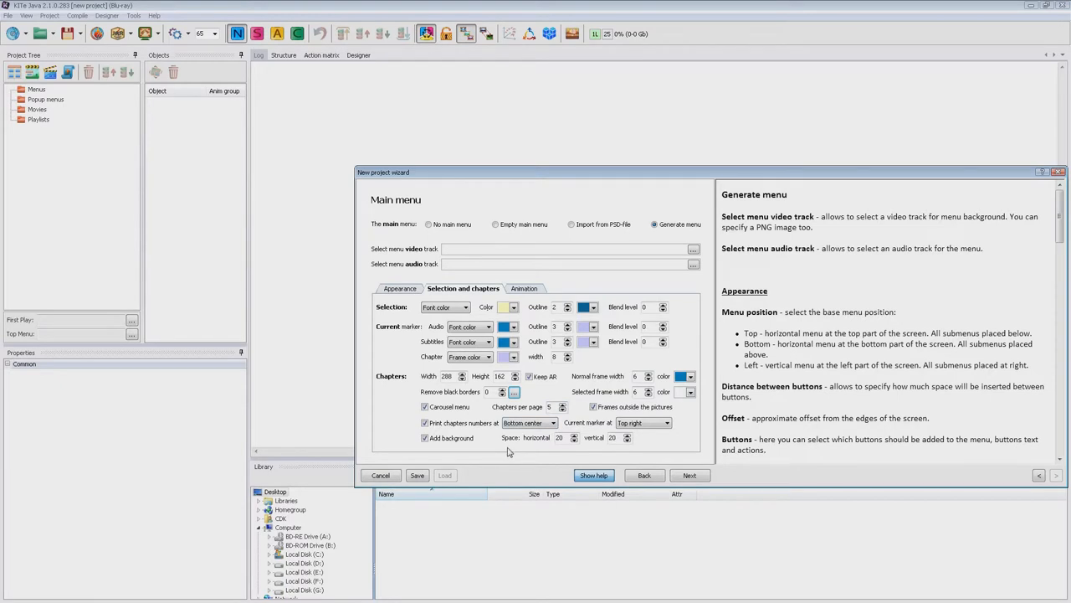
Review the root menu's enter animation, then pick C:\Slovenia\bg.png as the background track
{"action": "left_click", "coordinate": [524, 288]}
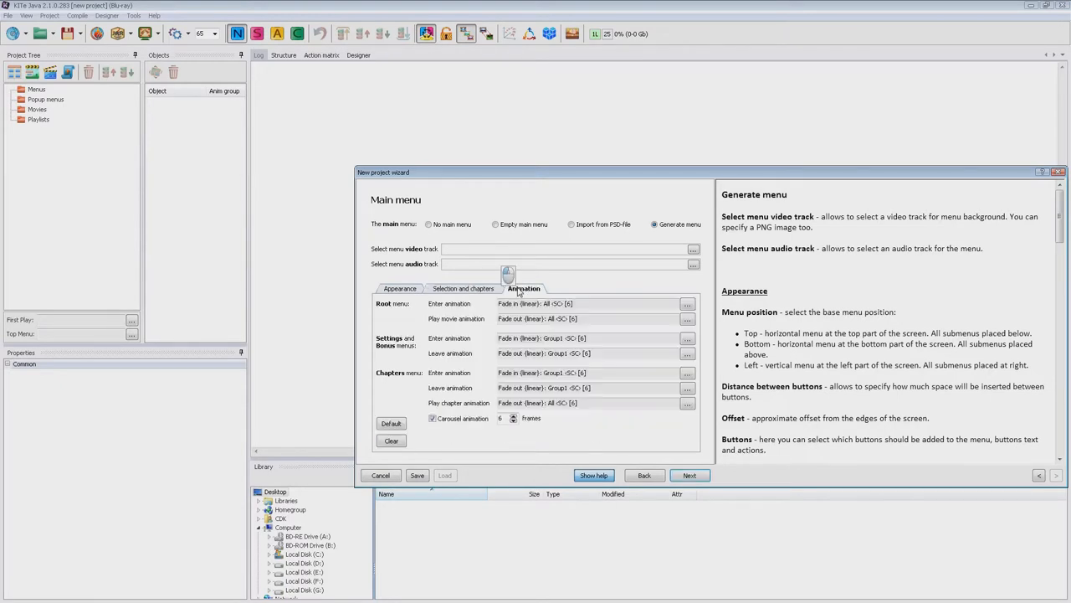
{"action": "mouse_move", "coordinate": [517, 401]}
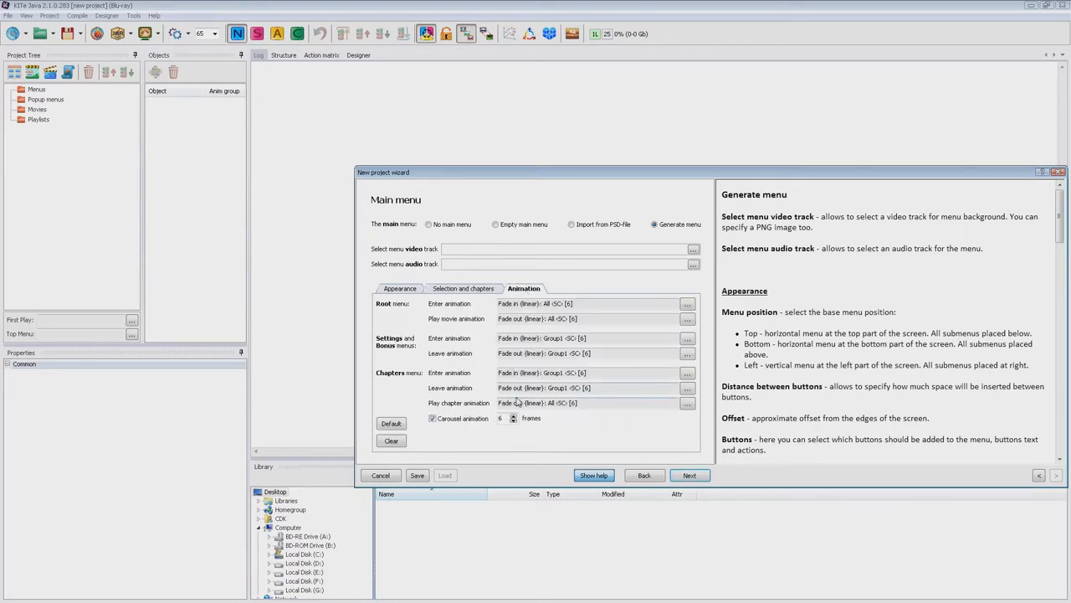
{"action": "left_click", "coordinate": [687, 303]}
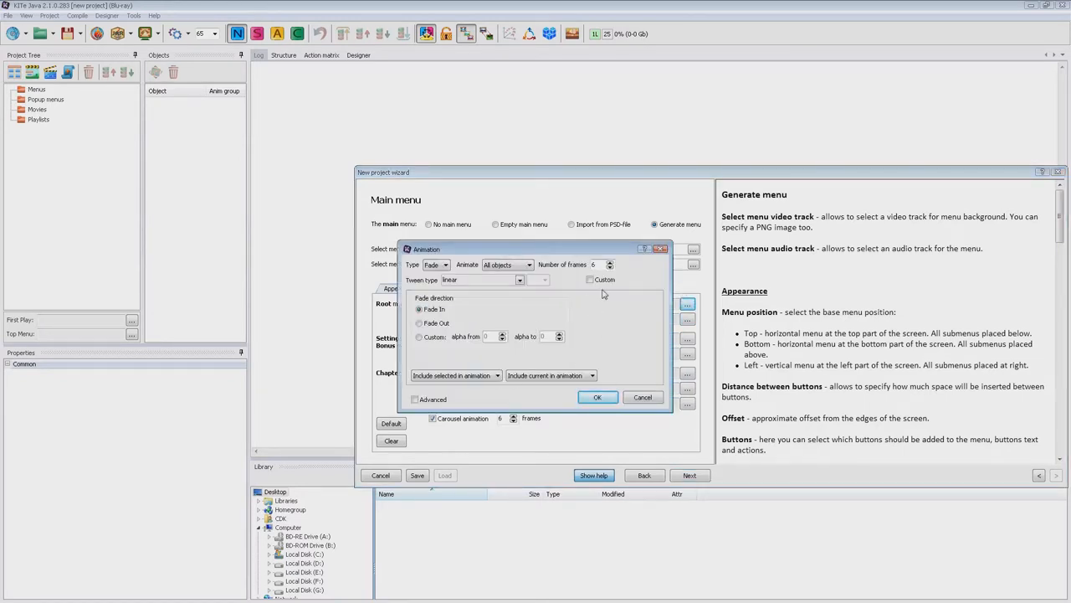
{"action": "mouse_move", "coordinate": [653, 322]}
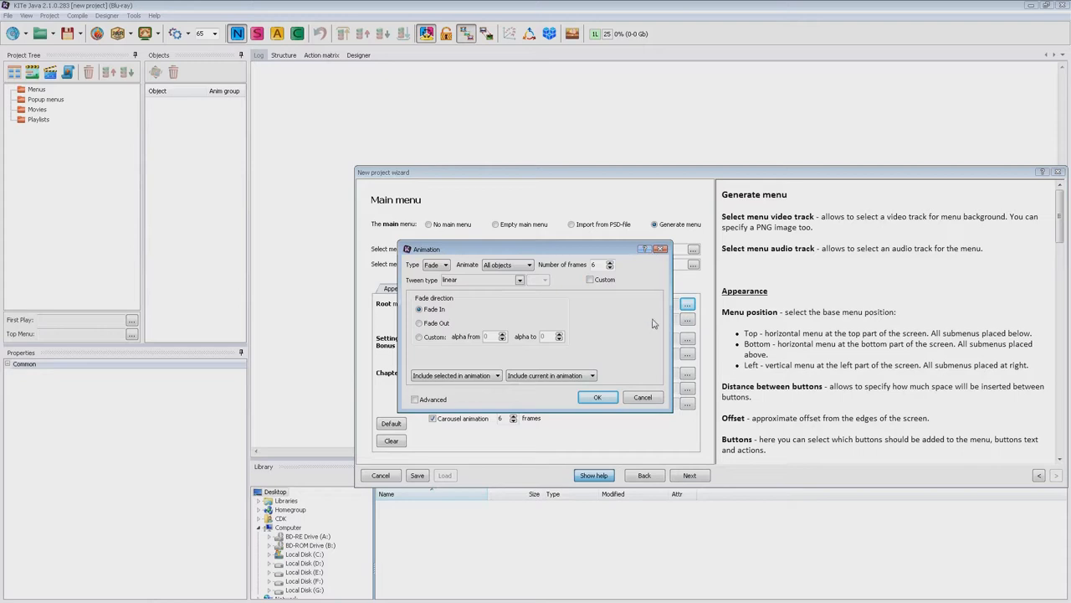
{"action": "left_click", "coordinate": [597, 396]}
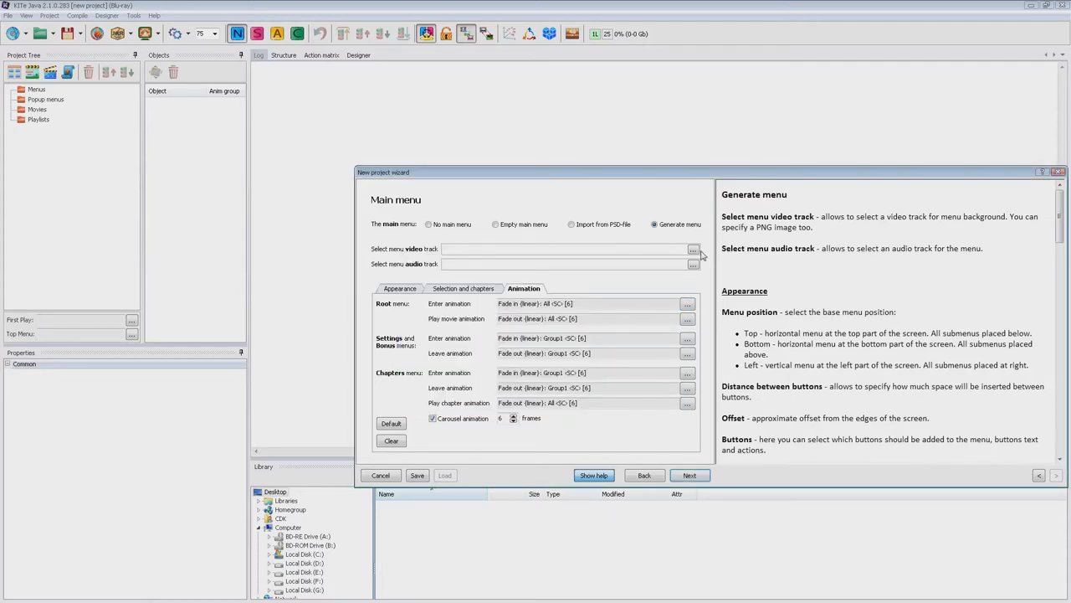
{"action": "left_click", "coordinate": [693, 249]}
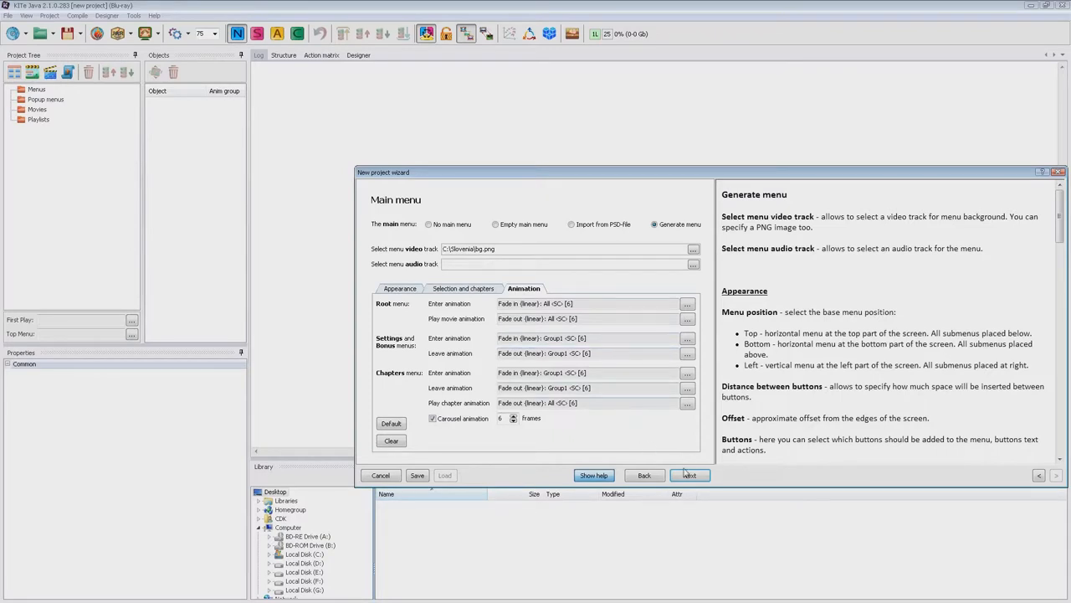
Move to the Popup menu page, generate it on the left, and review its animations
{"action": "left_click", "coordinate": [689, 474]}
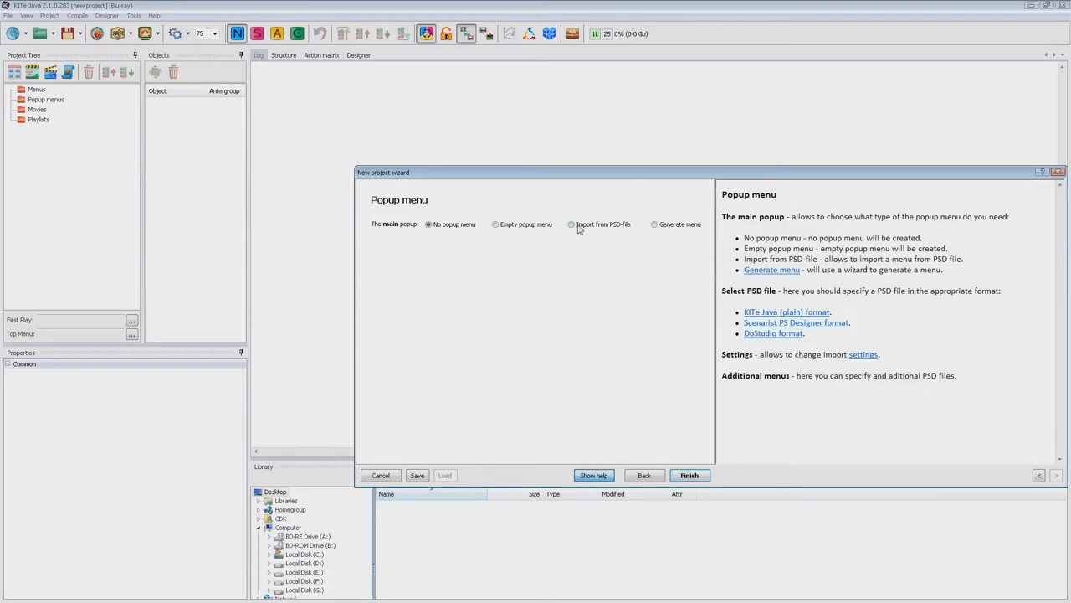
{"action": "left_click", "coordinate": [570, 224]}
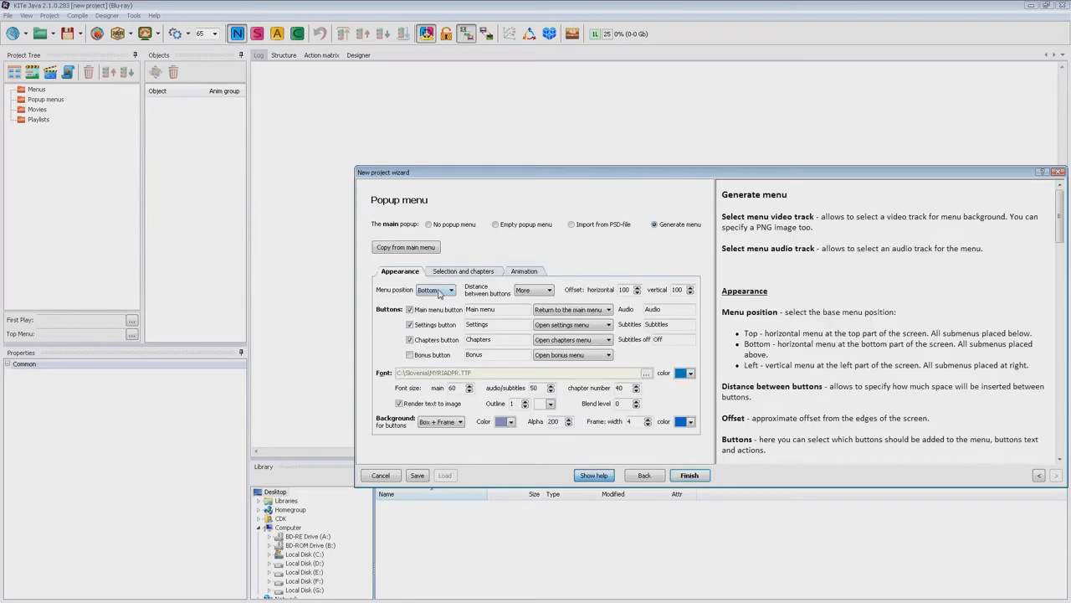
{"action": "left_click", "coordinate": [446, 289]}
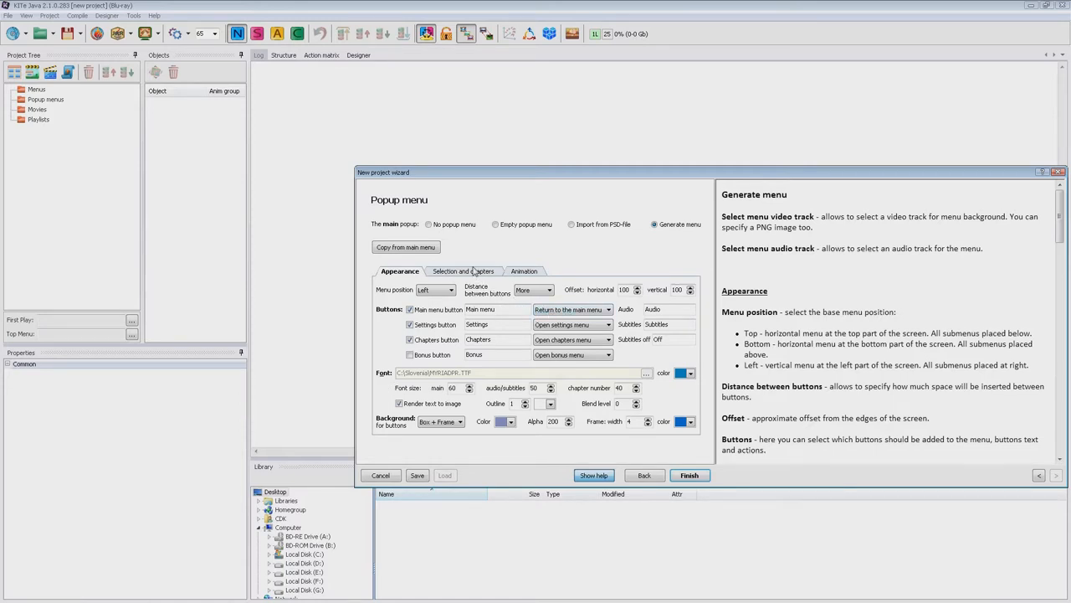
{"action": "left_click", "coordinate": [524, 270]}
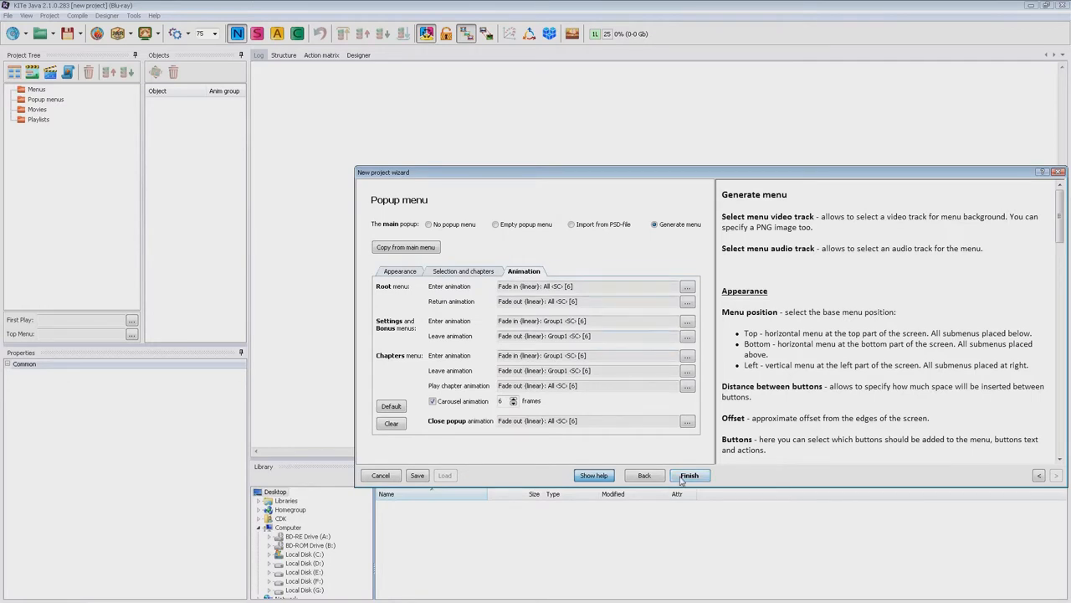
Finish the wizard and preview the Main, Main Settings and Chapters carousel menus
{"action": "left_click", "coordinate": [690, 475]}
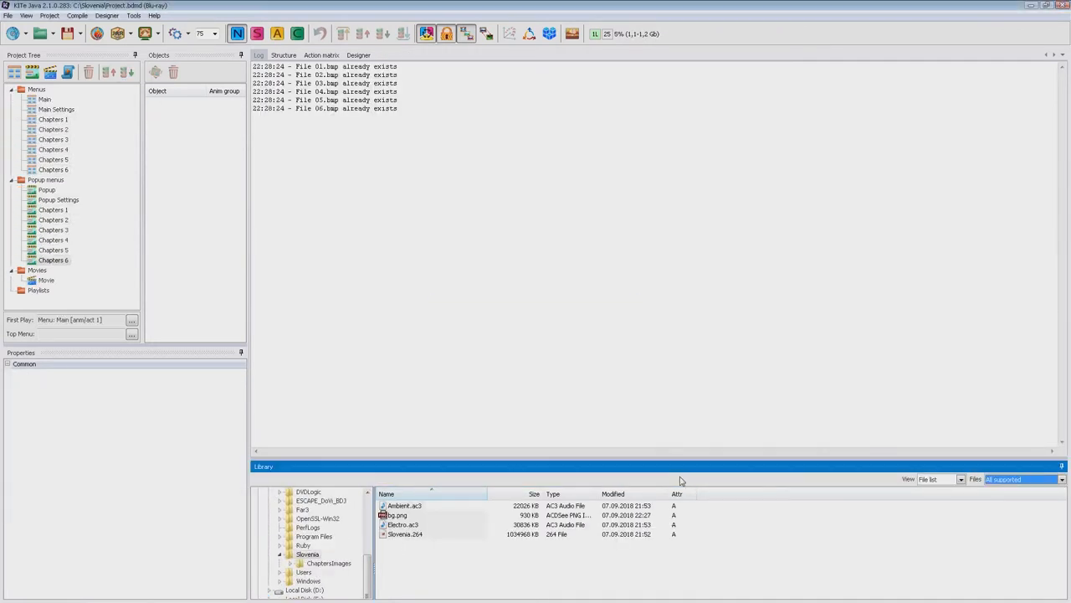
{"action": "left_click", "coordinate": [359, 54]}
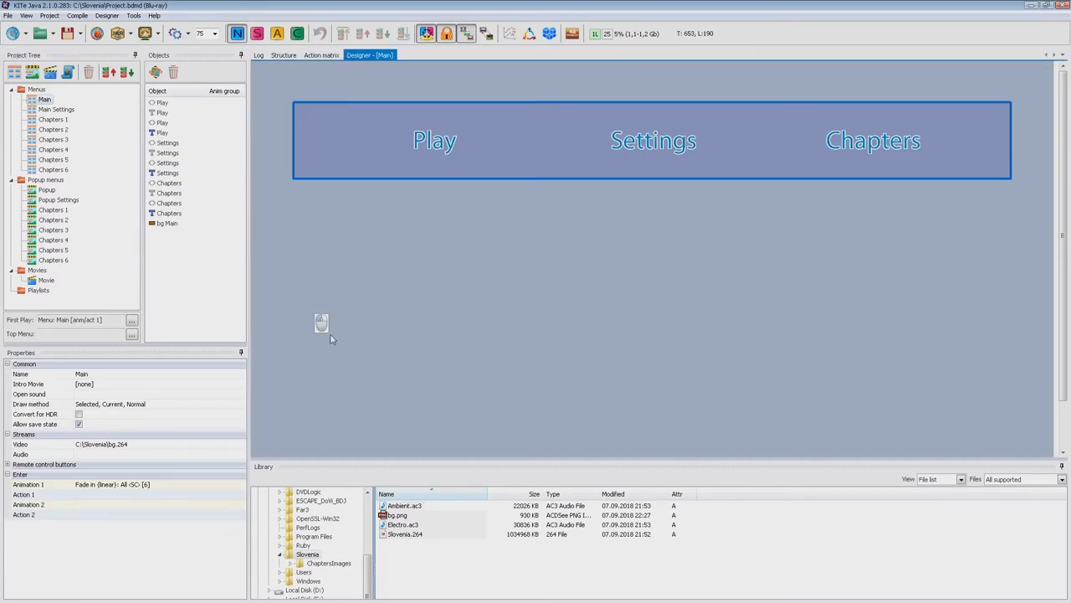
{"action": "left_click", "coordinate": [54, 108]}
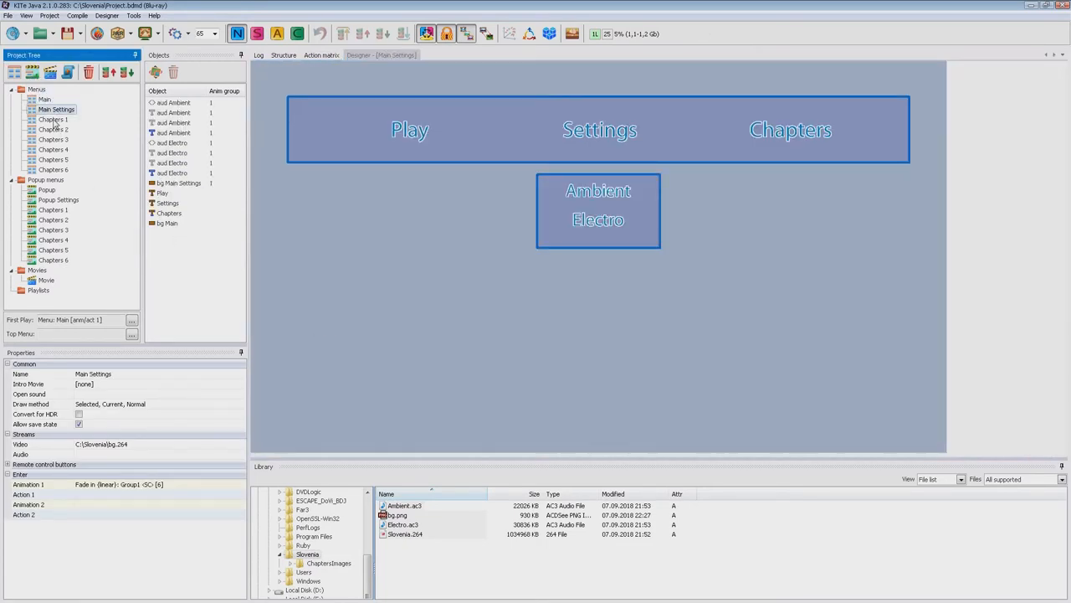
{"action": "left_click", "coordinate": [52, 120]}
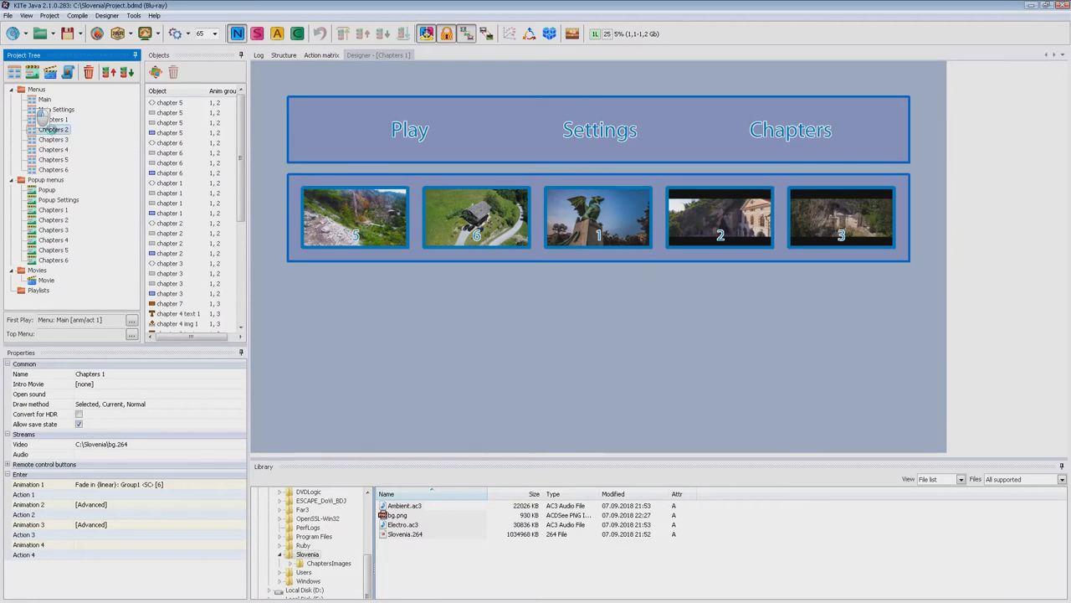
{"action": "left_click", "coordinate": [52, 149]}
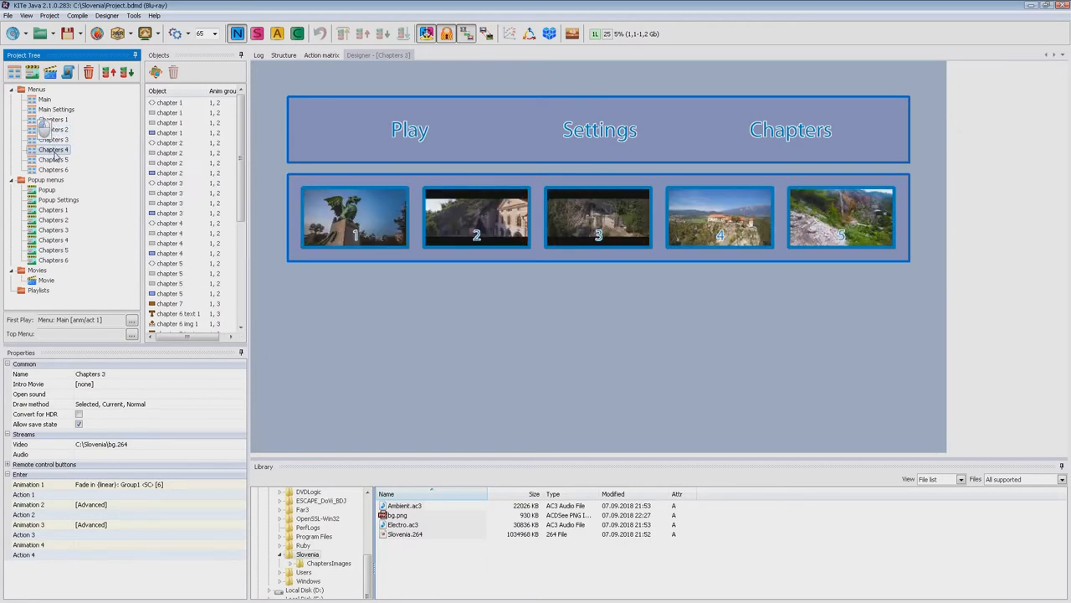
{"action": "left_click", "coordinate": [55, 159]}
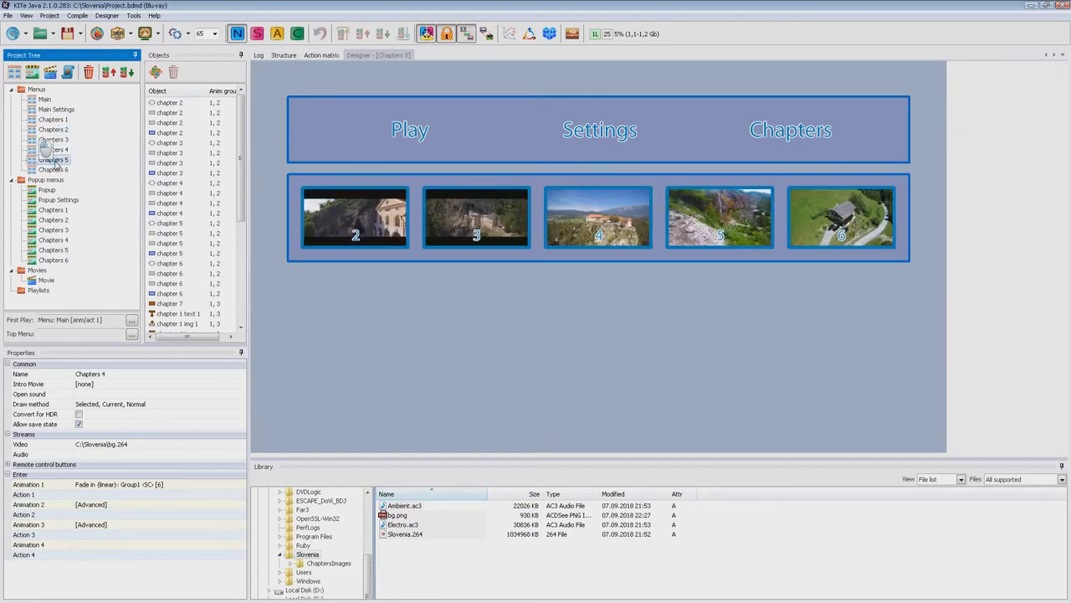
{"action": "left_click", "coordinate": [51, 168]}
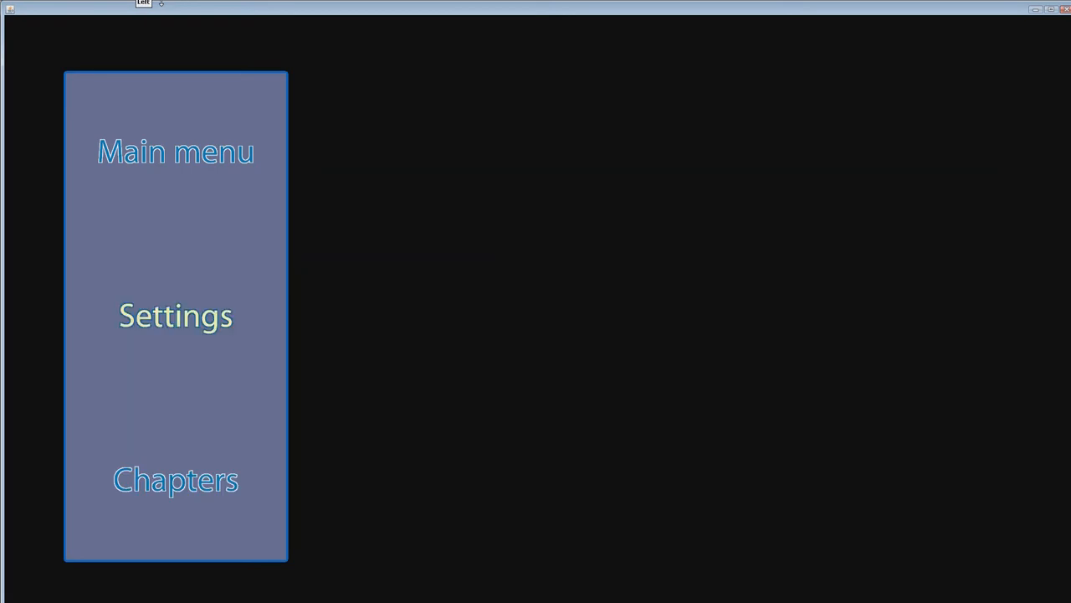
Close the finished menu simulation and start exporting the project to KITe
{"action": "left_click", "coordinate": [175, 479]}
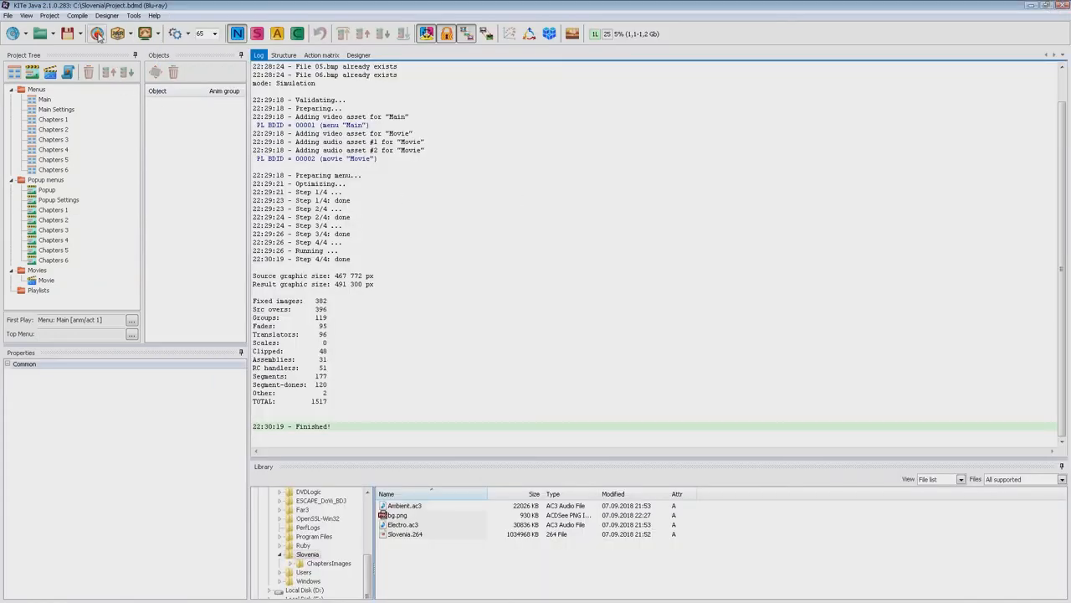
{"action": "mouse_move", "coordinate": [104, 36]}
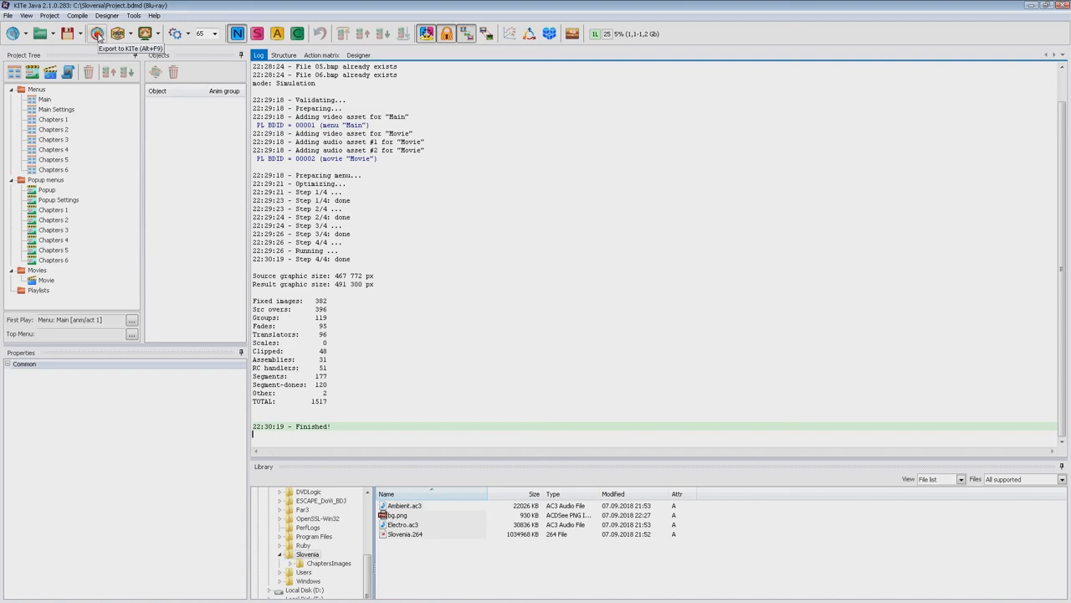
{"action": "left_click", "coordinate": [82, 28]}
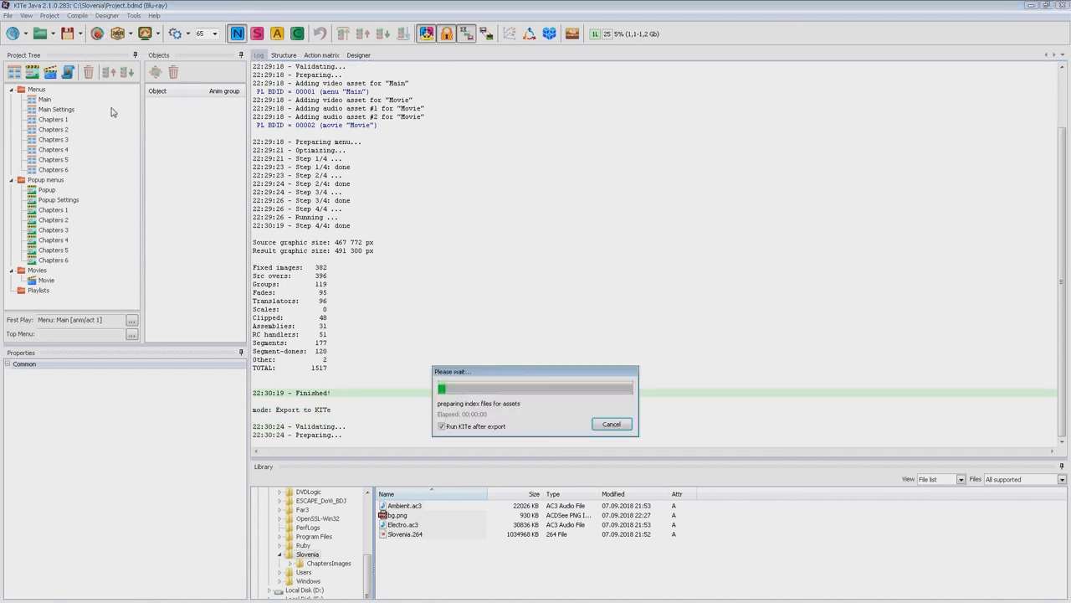